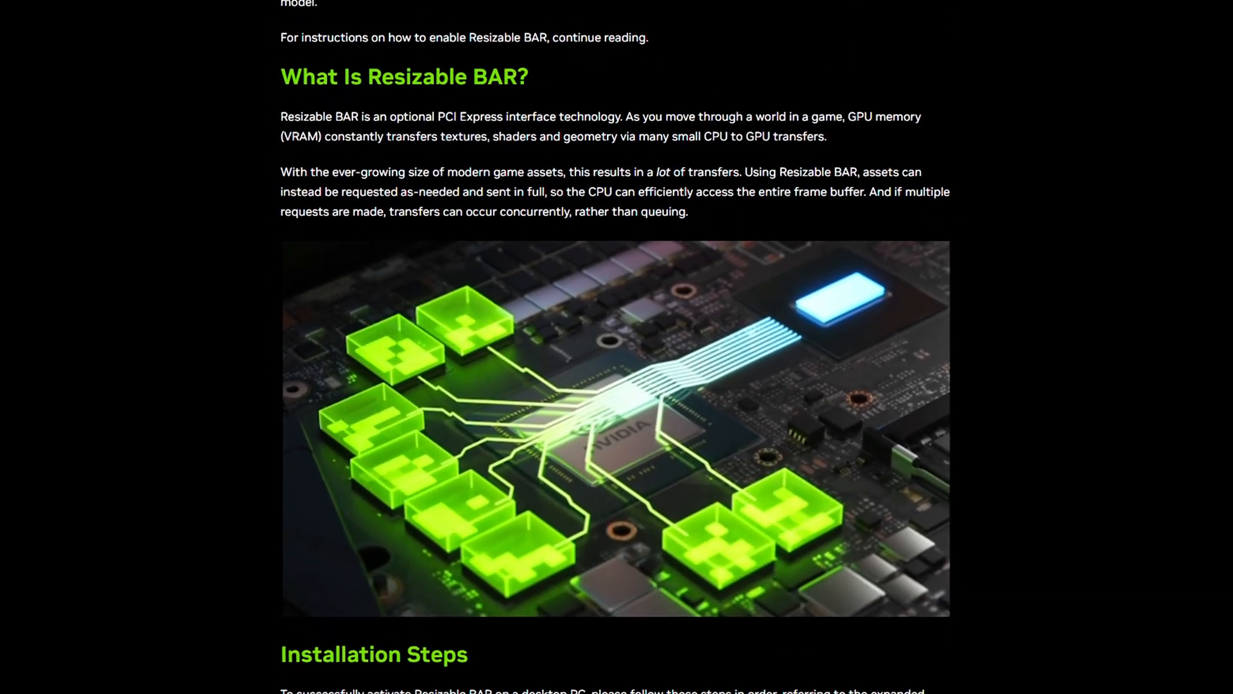
Scroll through the global profile and search the driver profile list for 'ca'
{"action": "scroll", "scroll_direction": "down", "scroll_amount": 3}
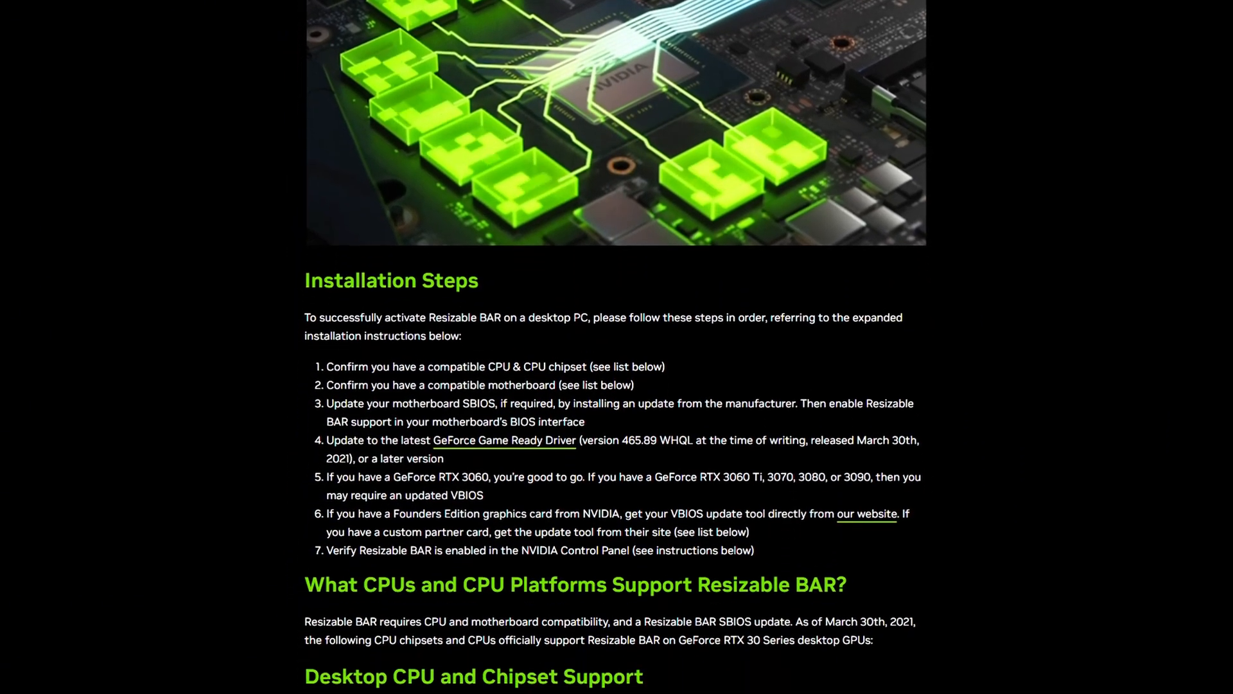
{"action": "scroll", "scroll_direction": "down", "scroll_amount": 3}
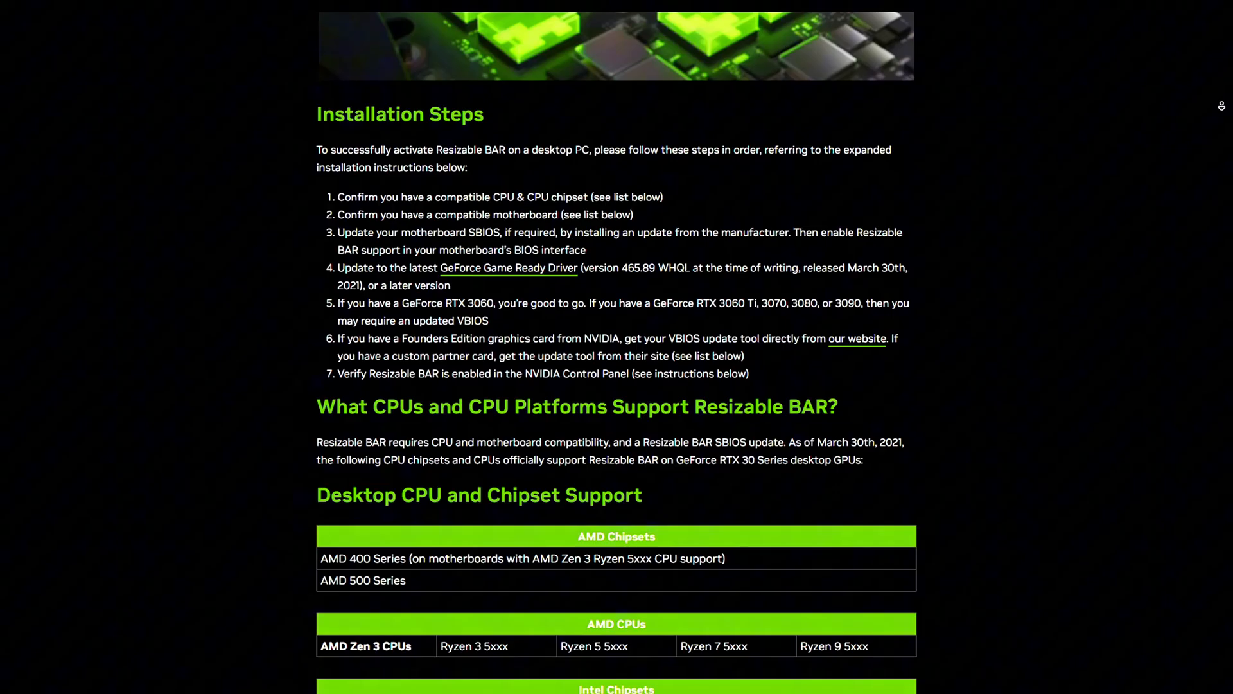
{"action": "scroll", "scroll_direction": "down", "scroll_amount": 3}
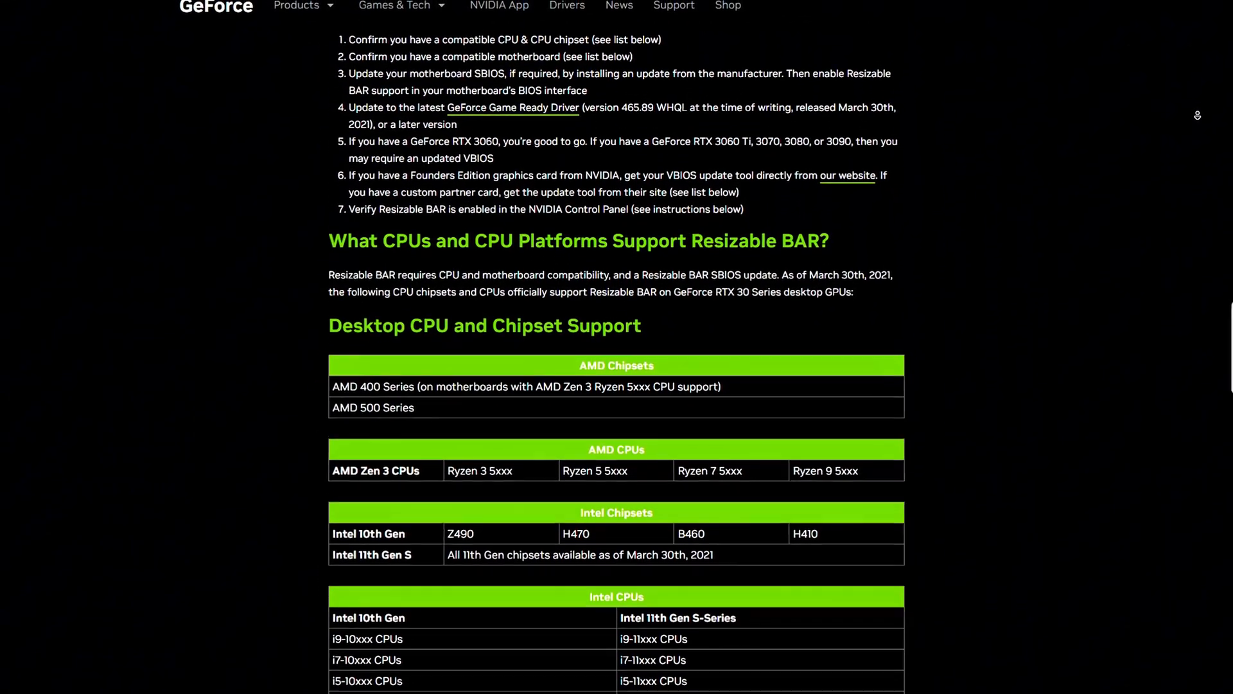
{"action": "scroll", "scroll_direction": "down", "scroll_amount": 3}
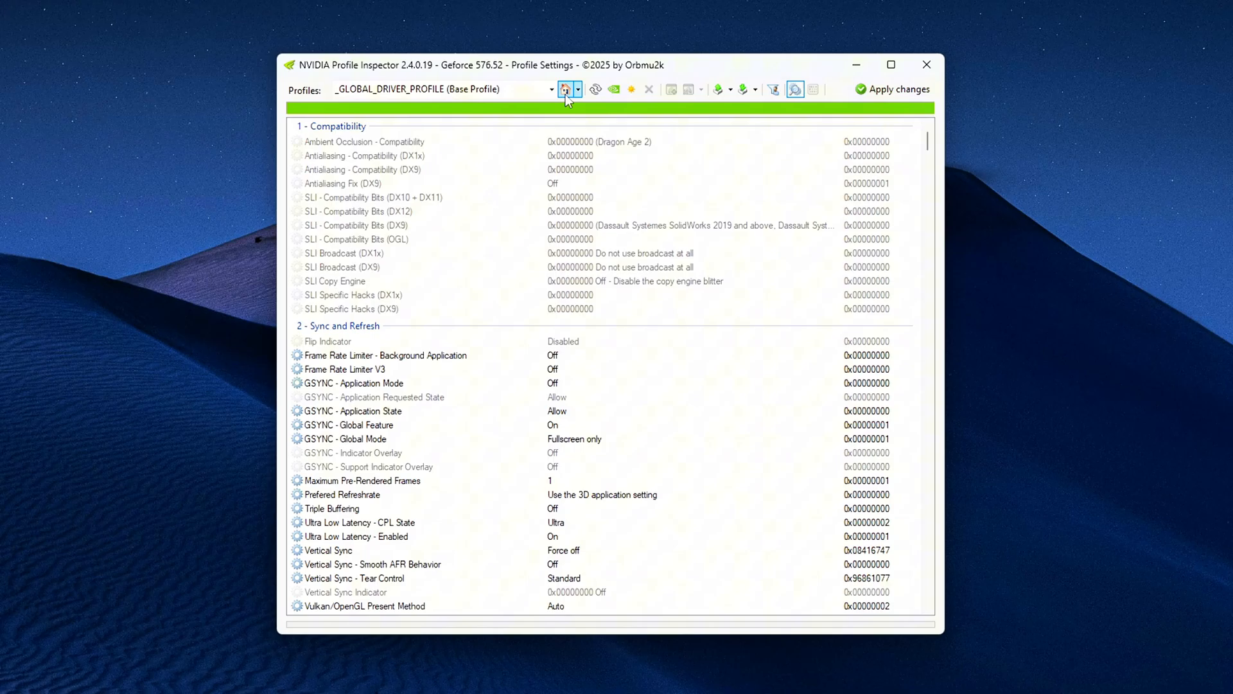
{"action": "left_click", "coordinate": [553, 89]}
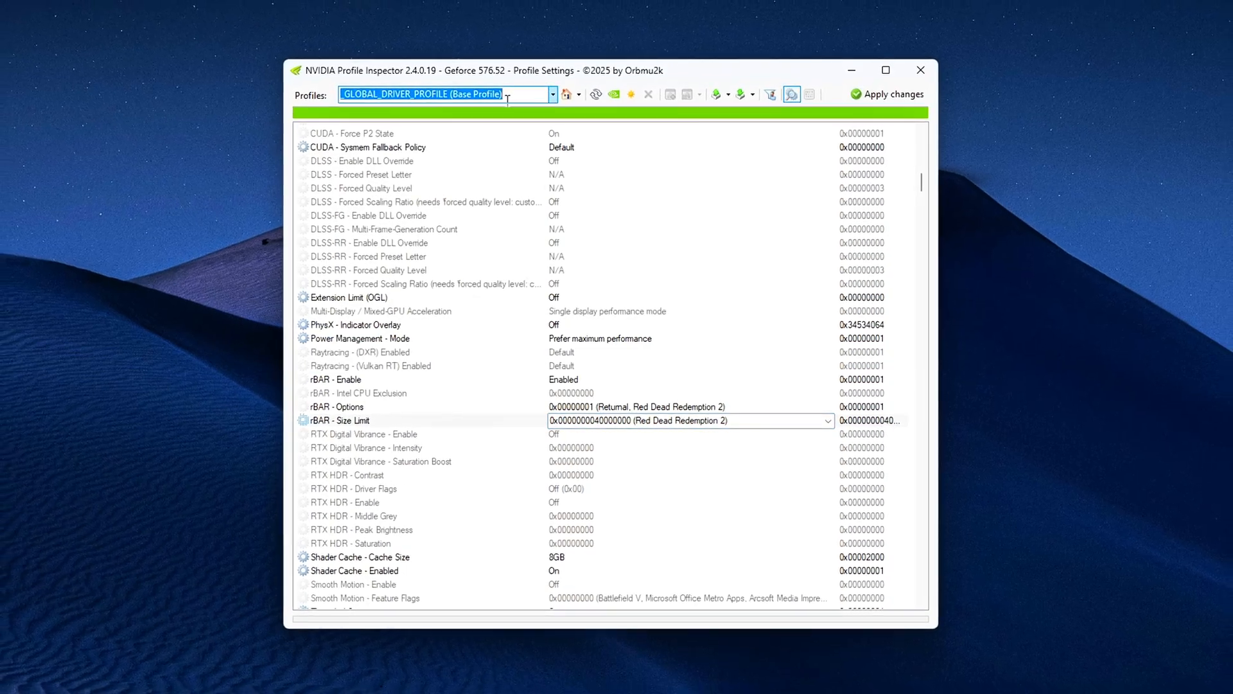
{"action": "left_click", "coordinate": [554, 94]}
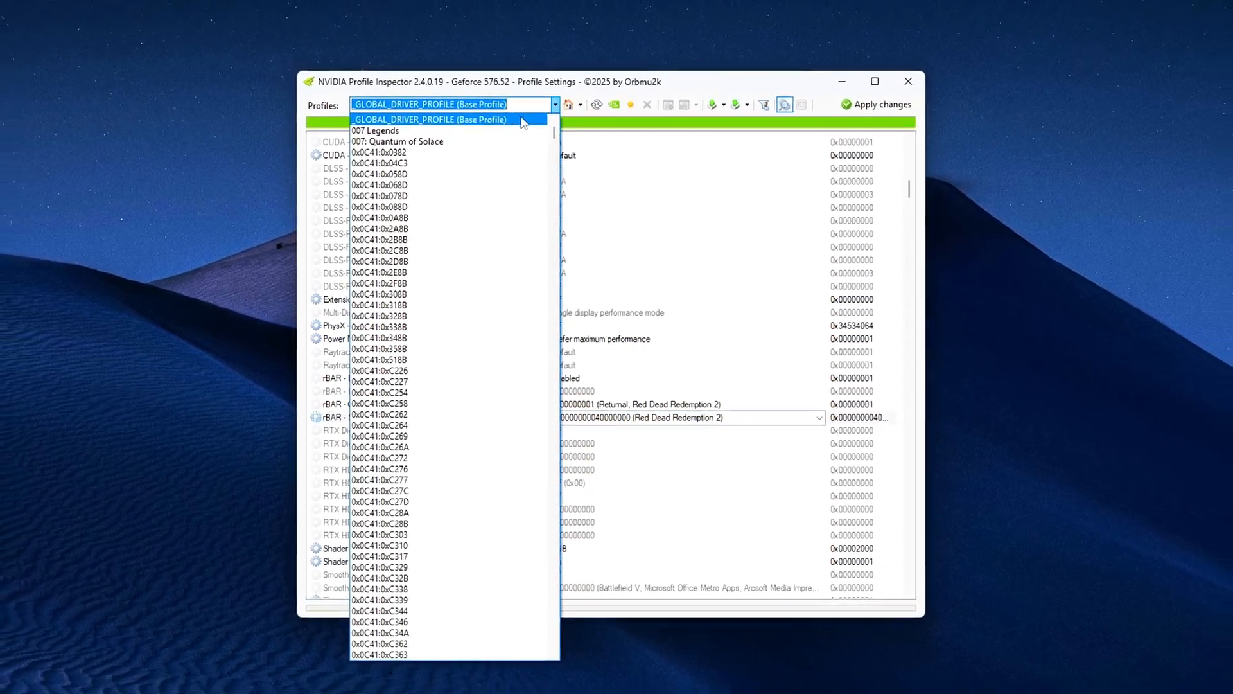
{"action": "type", "text": "ca"}
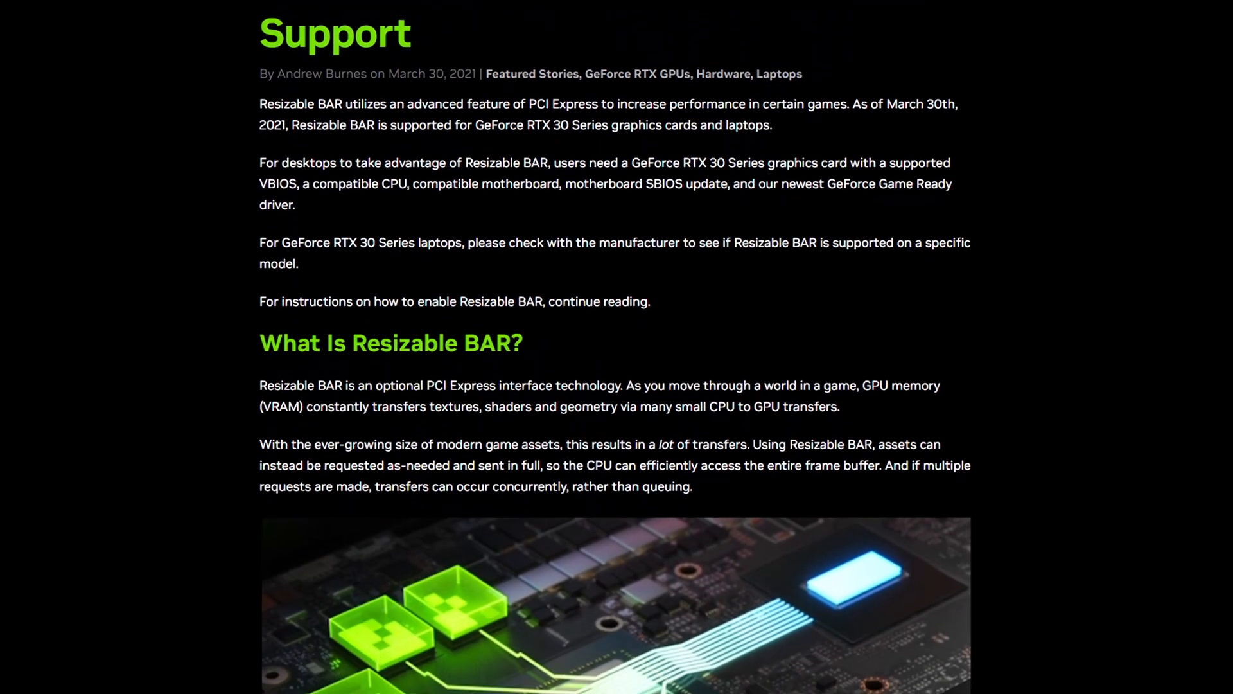
Scroll the global profile down to the Common section's rBAR rows
{"action": "scroll", "scroll_direction": "down", "scroll_amount": 3}
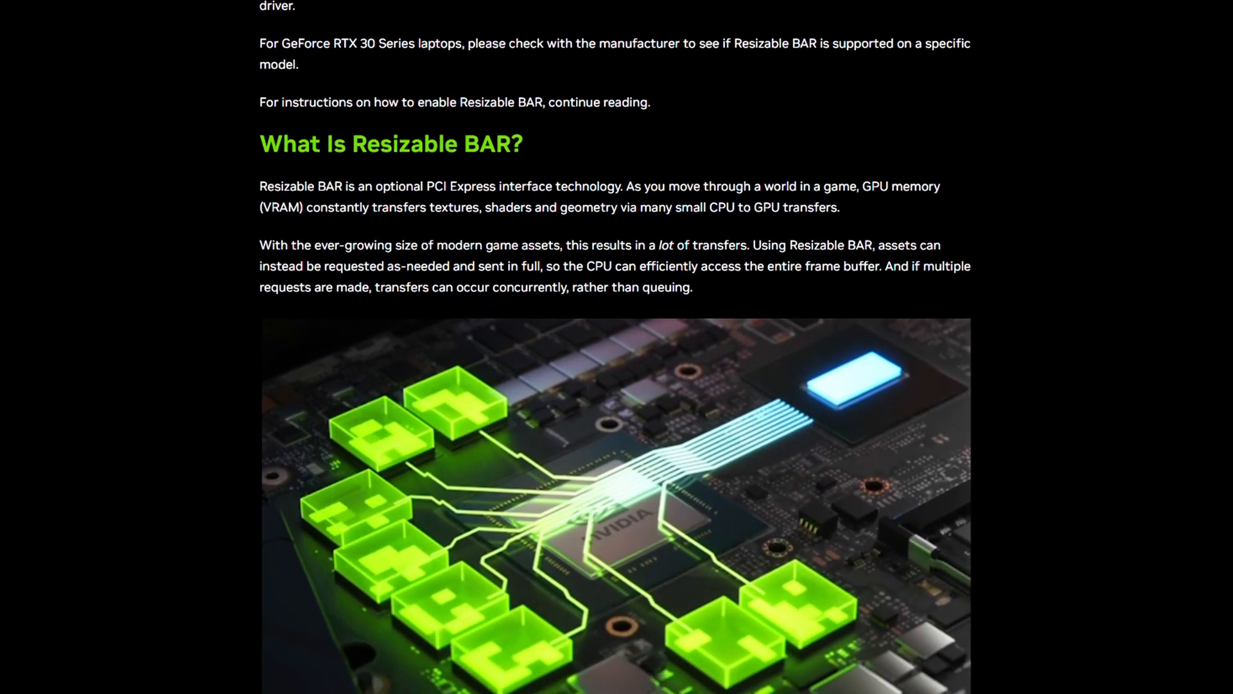
{"action": "scroll", "scroll_direction": "down", "scroll_amount": 3}
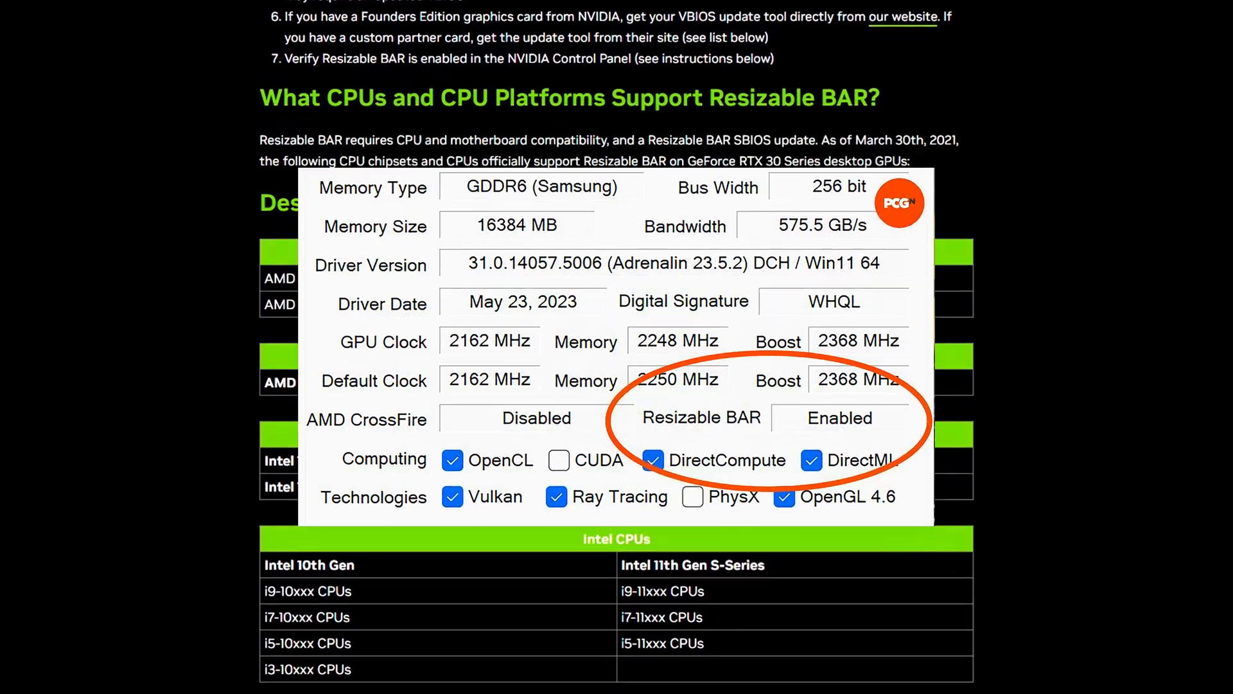
{"action": "scroll", "scroll_direction": "down", "scroll_amount": 3}
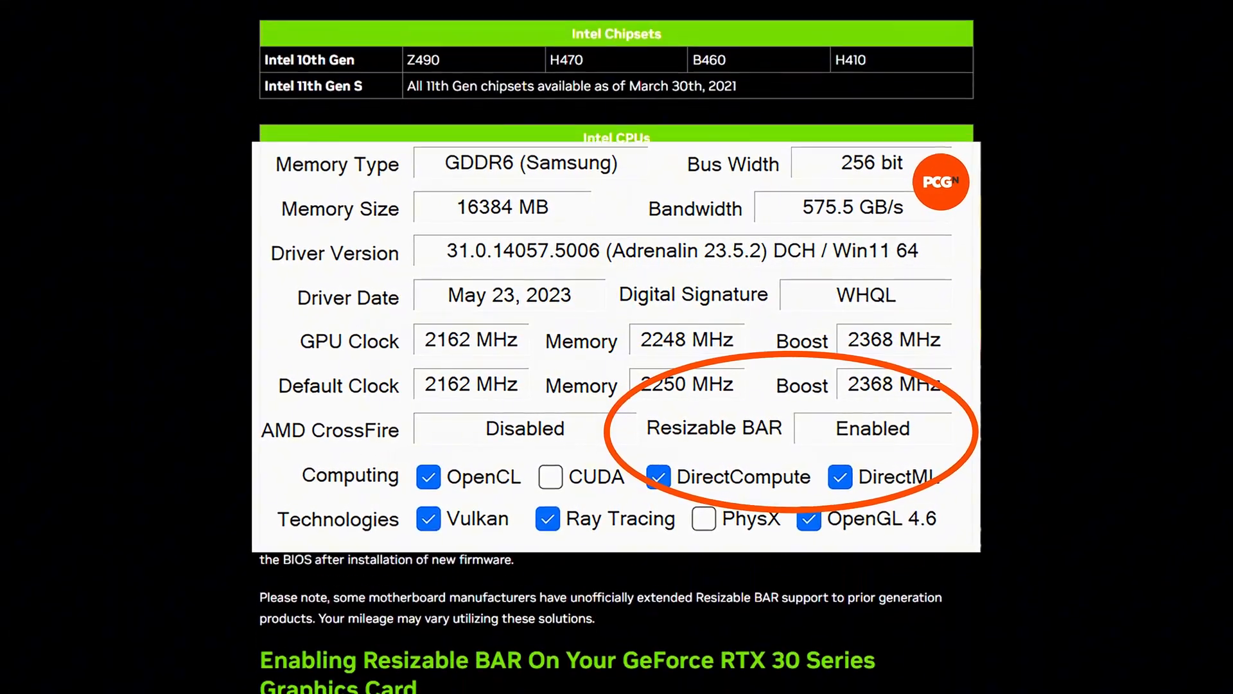
{"action": "scroll", "scroll_direction": "down", "scroll_amount": 3}
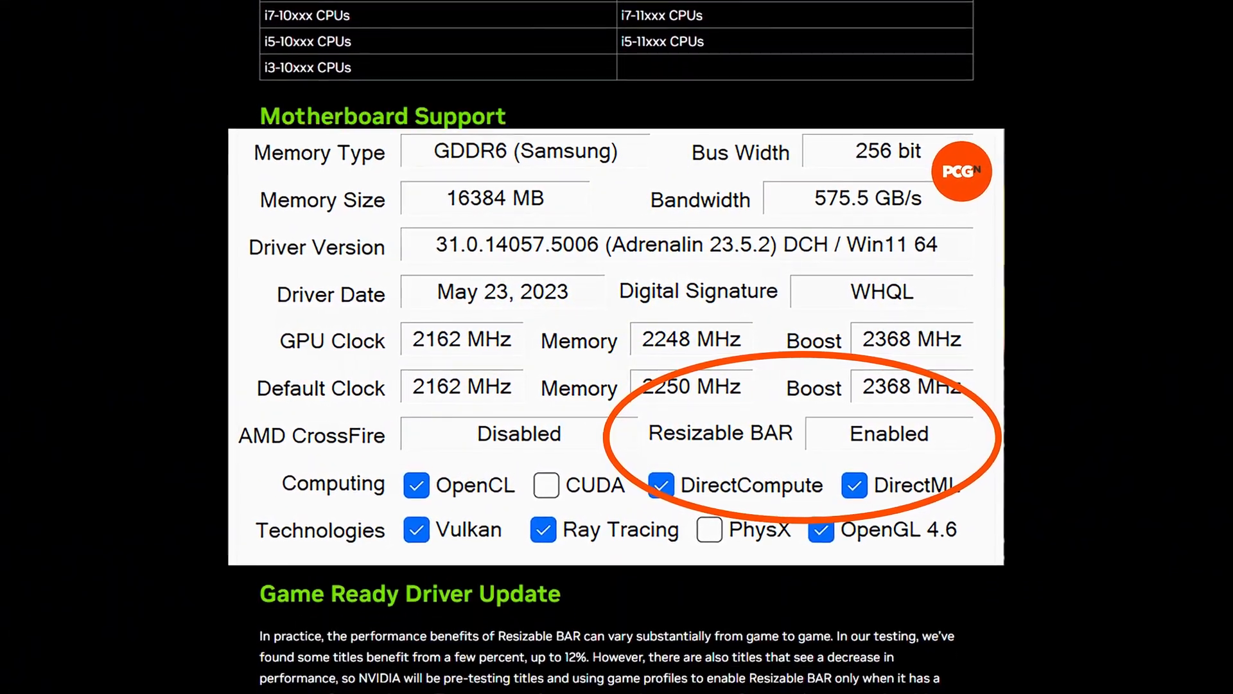
{"action": "scroll", "scroll_direction": "down", "scroll_amount": 3}
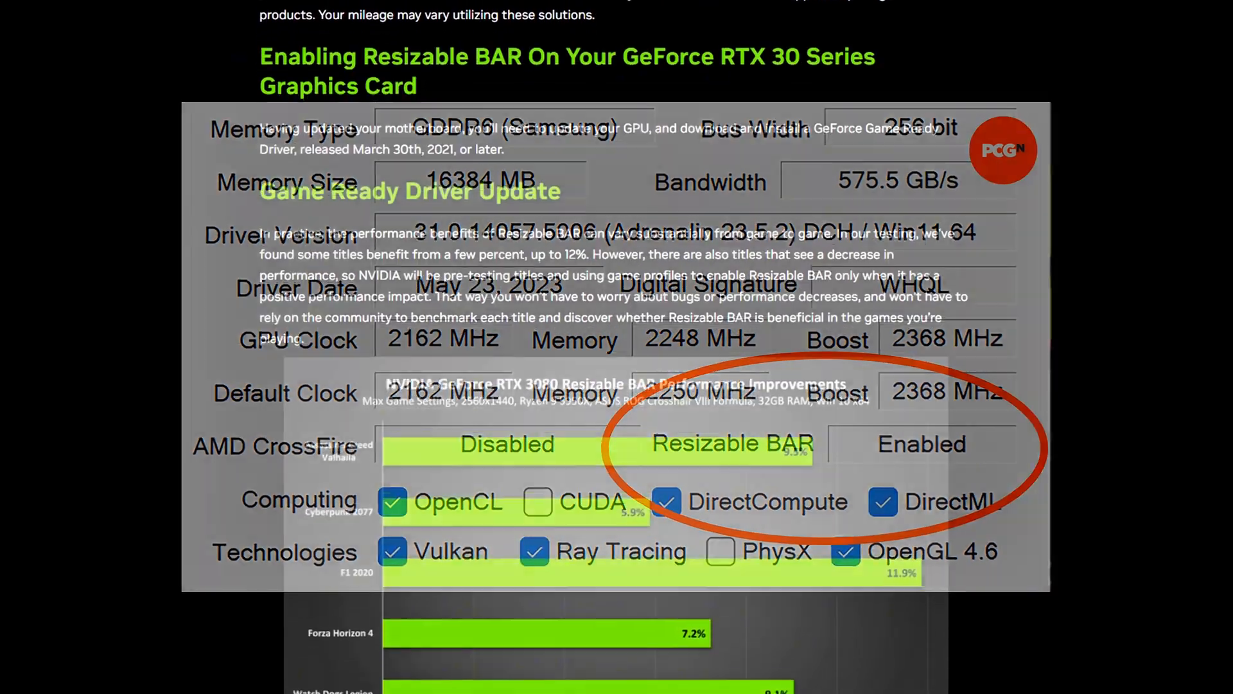
{"action": "scroll", "scroll_direction": "down", "scroll_amount": 3}
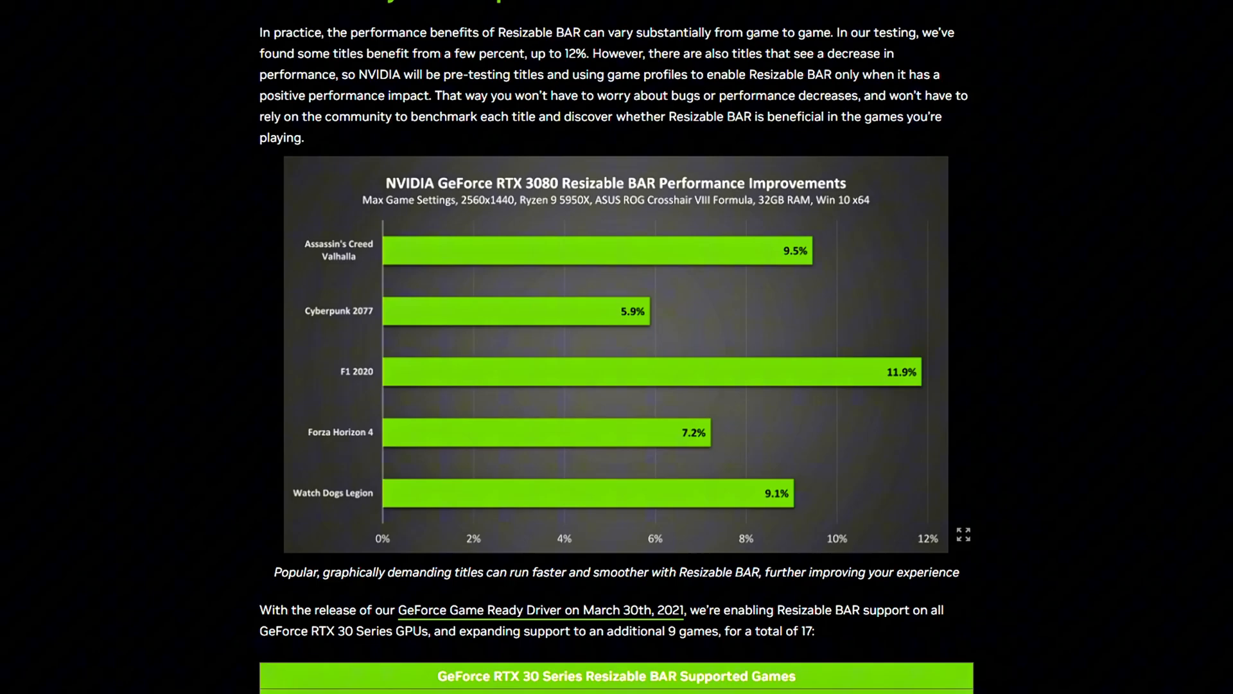
{"action": "scroll", "scroll_direction": "down", "scroll_amount": 3}
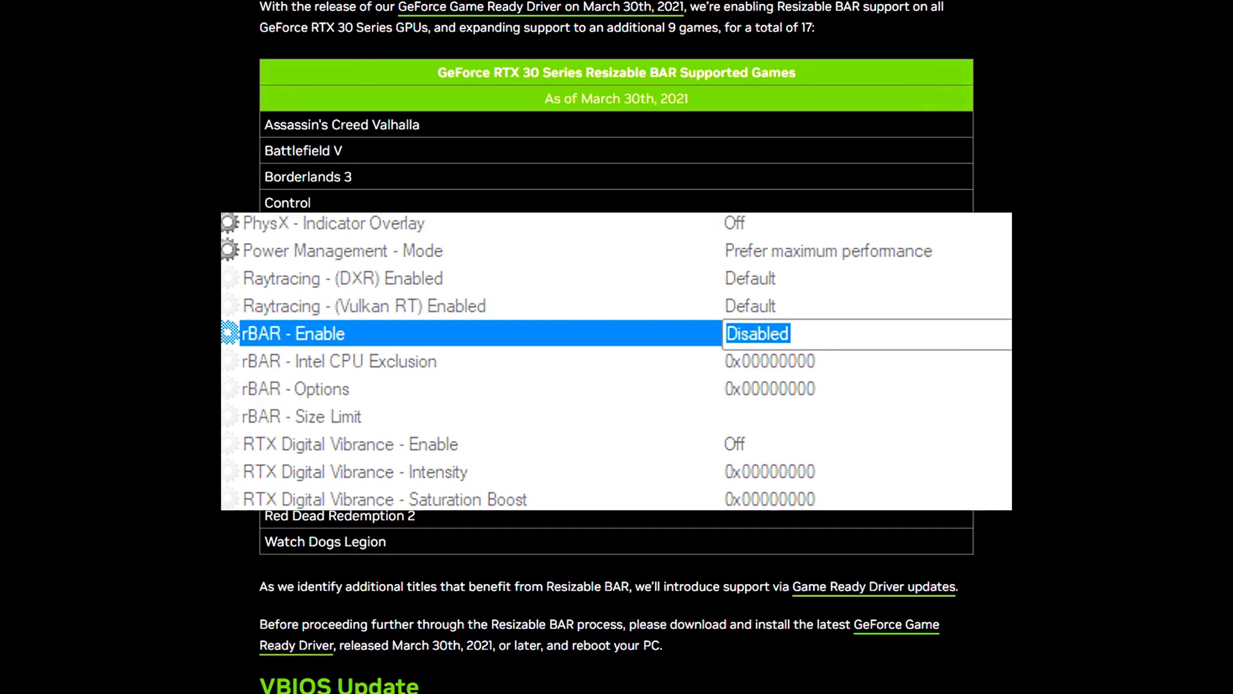
{"action": "scroll", "scroll_direction": "down", "scroll_amount": 3}
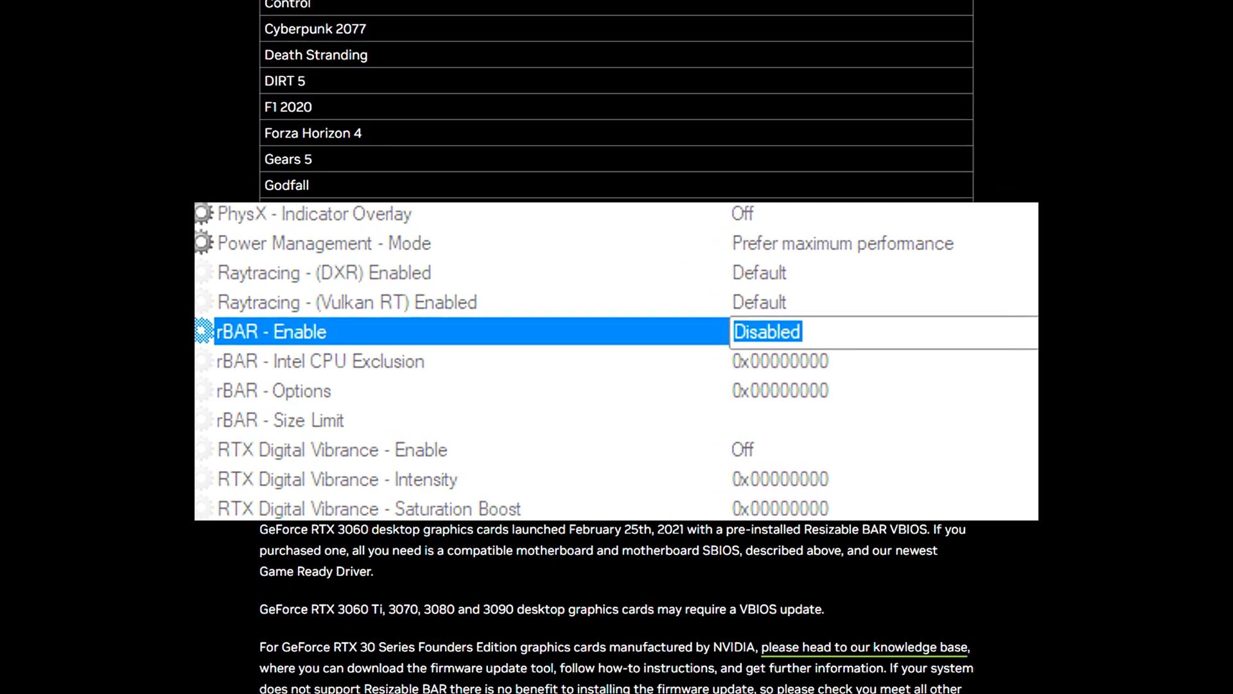
{"action": "scroll", "scroll_direction": "down", "scroll_amount": 3}
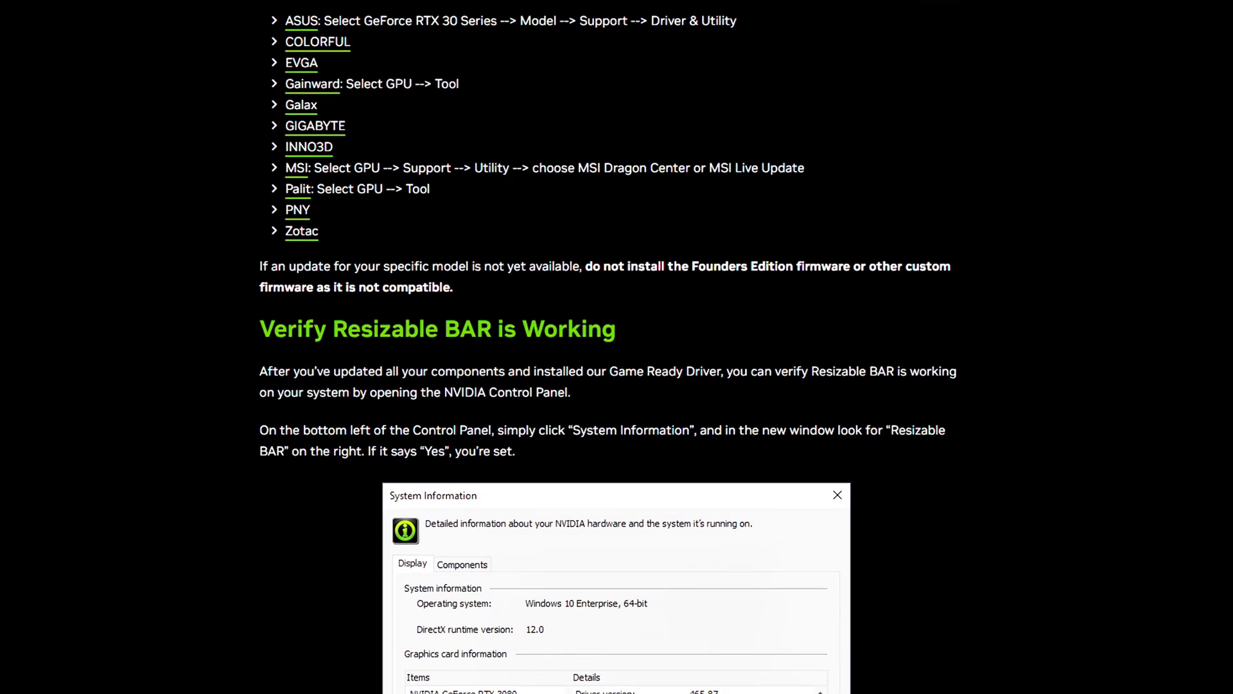
{"action": "scroll", "scroll_direction": "down", "scroll_amount": 3}
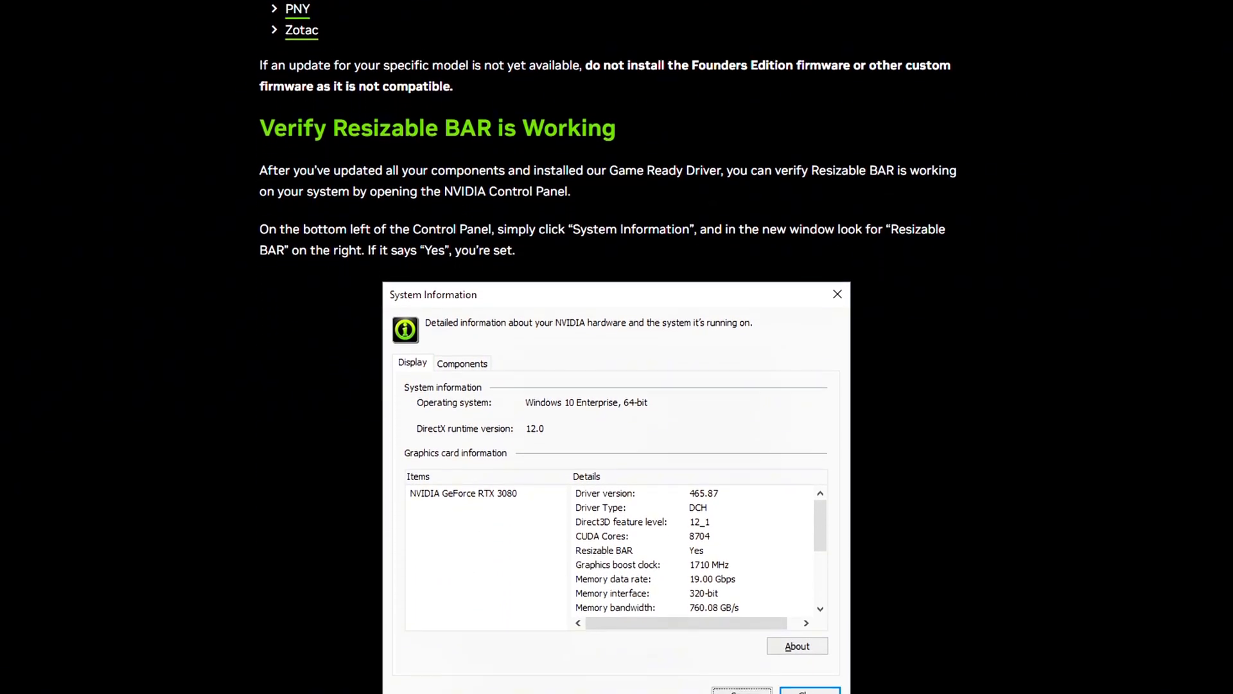
{"action": "scroll", "scroll_direction": "down", "scroll_amount": 3}
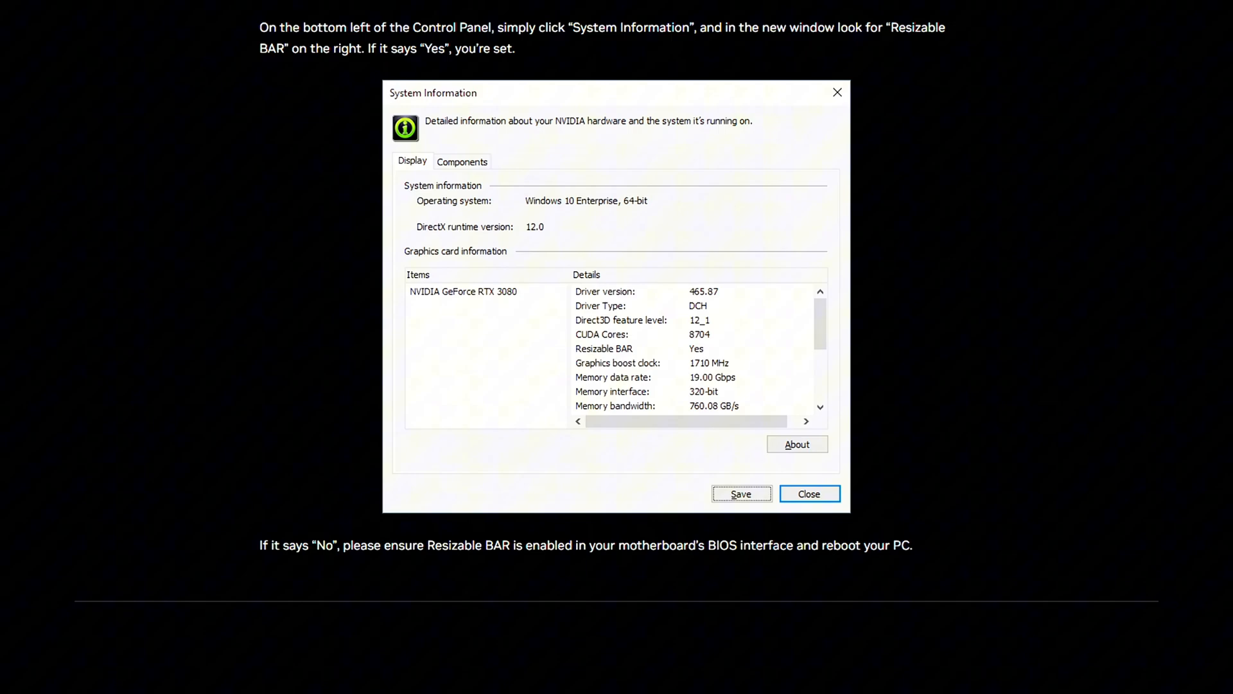
{"action": "scroll", "scroll_direction": "down", "scroll_amount": 3}
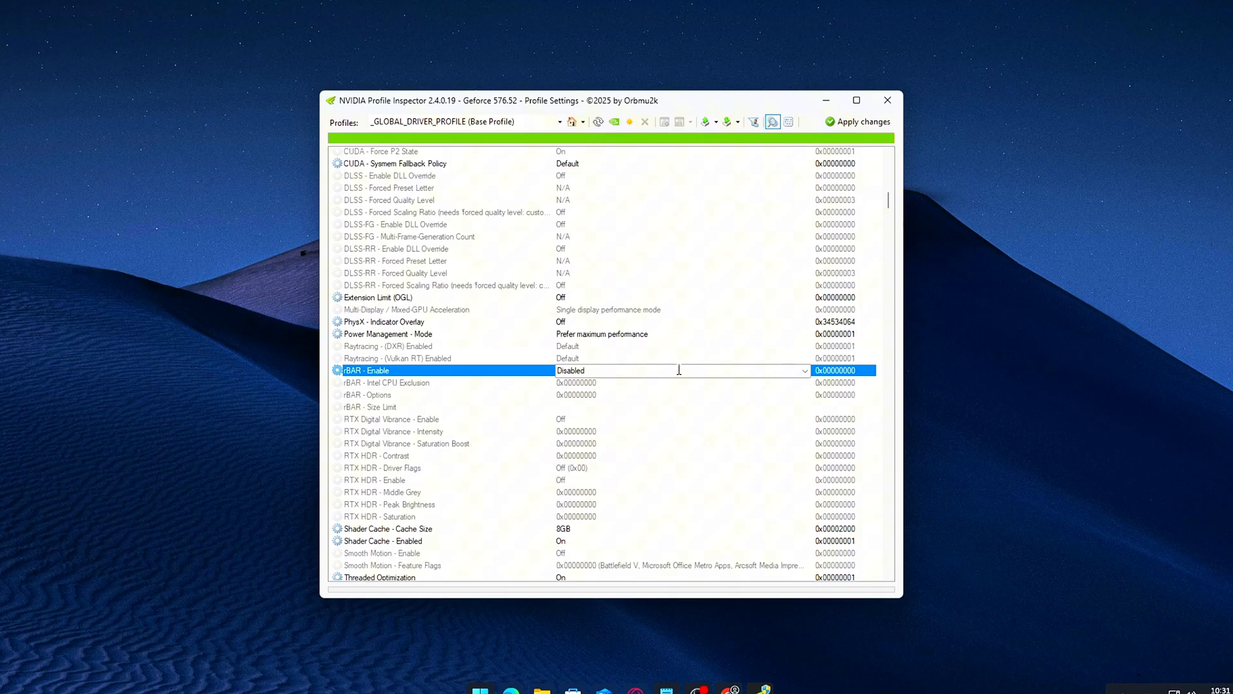
Set rBAR - Enable to Enabled and rBAR - Options to 0x00000001, then select Size Limit
{"action": "left_click", "coordinate": [803, 369]}
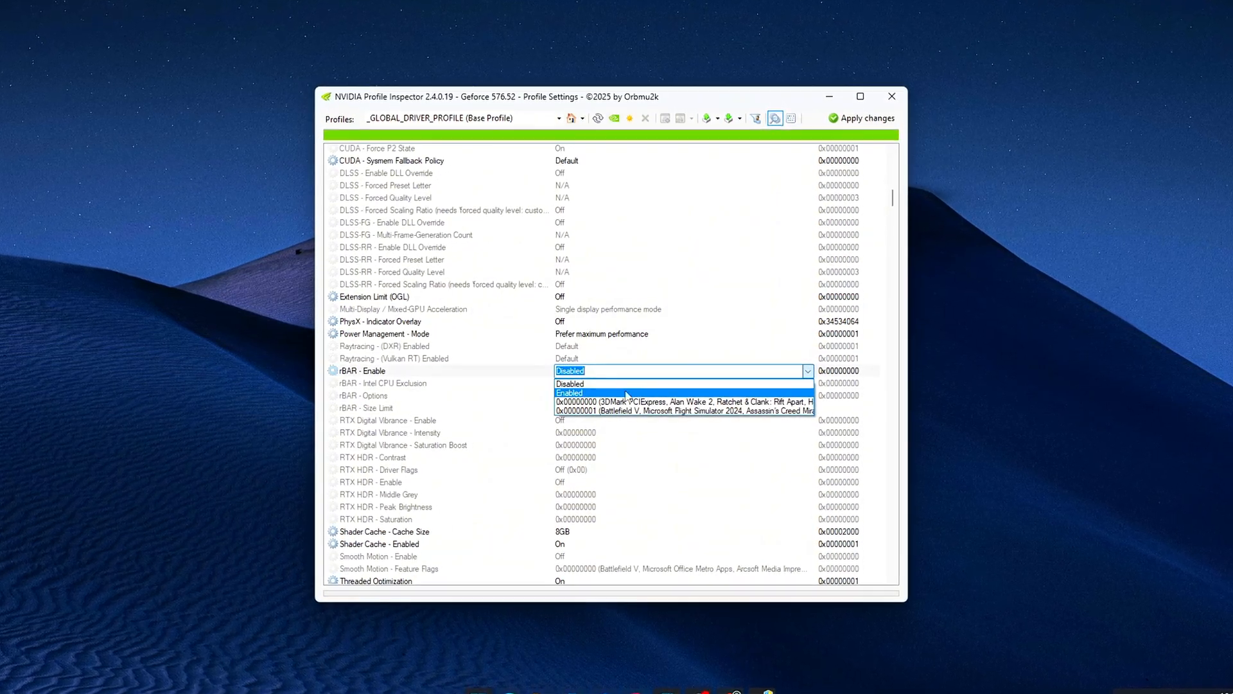
{"action": "left_click", "coordinate": [567, 393]}
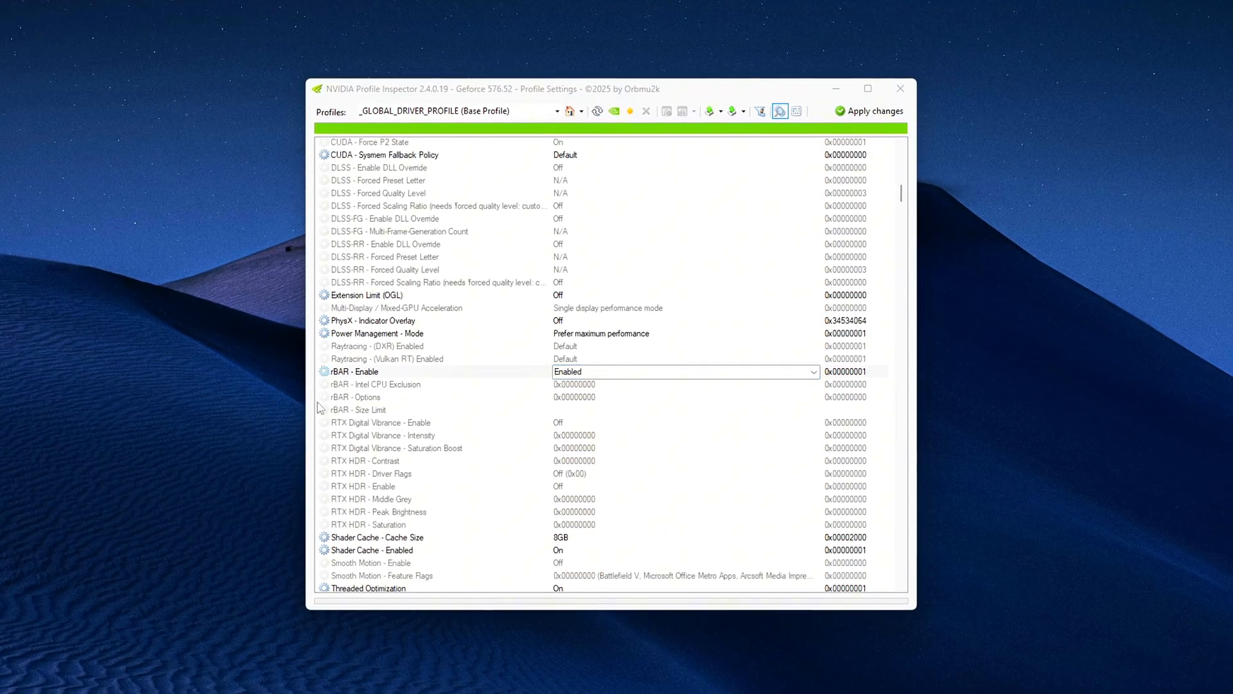
{"action": "left_click", "coordinate": [370, 397]}
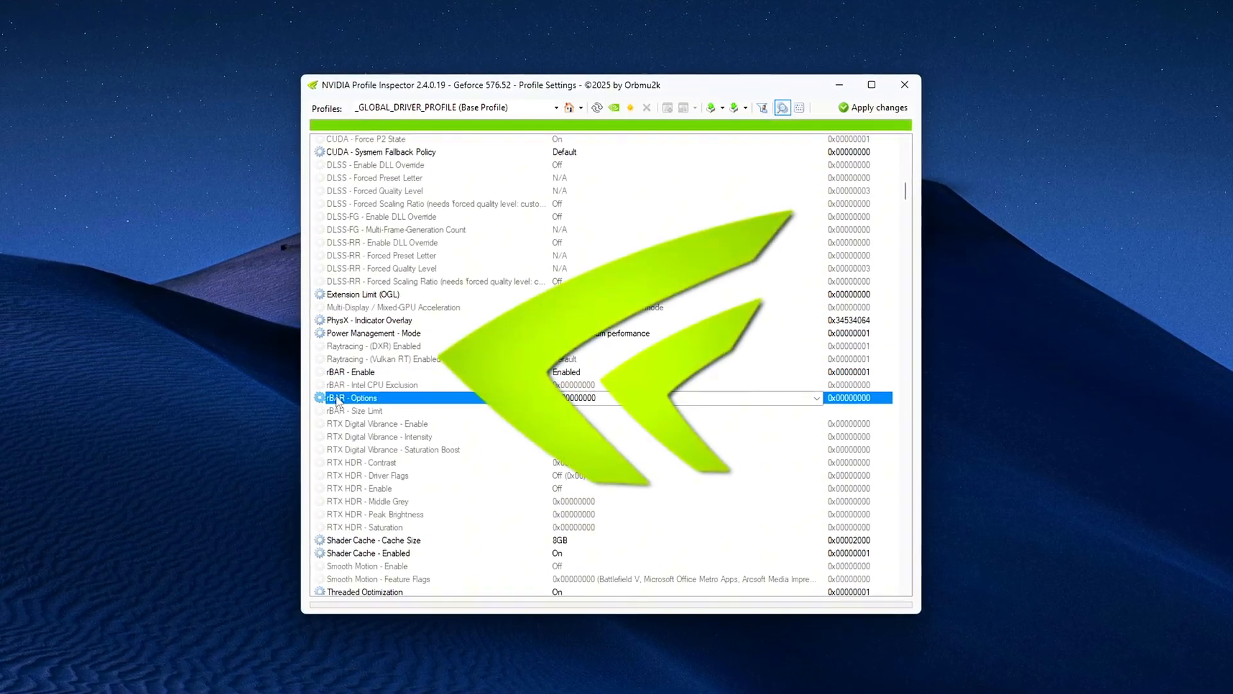
{"action": "left_click", "coordinate": [817, 399]}
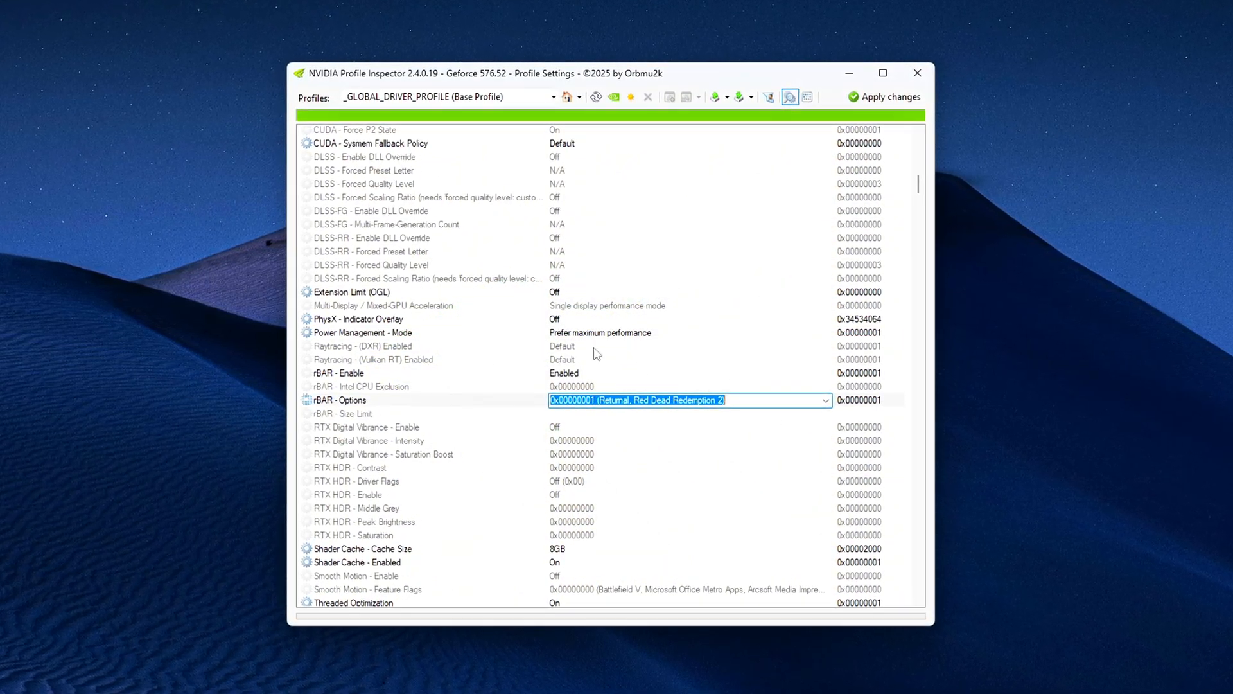
{"action": "left_click", "coordinate": [344, 415]}
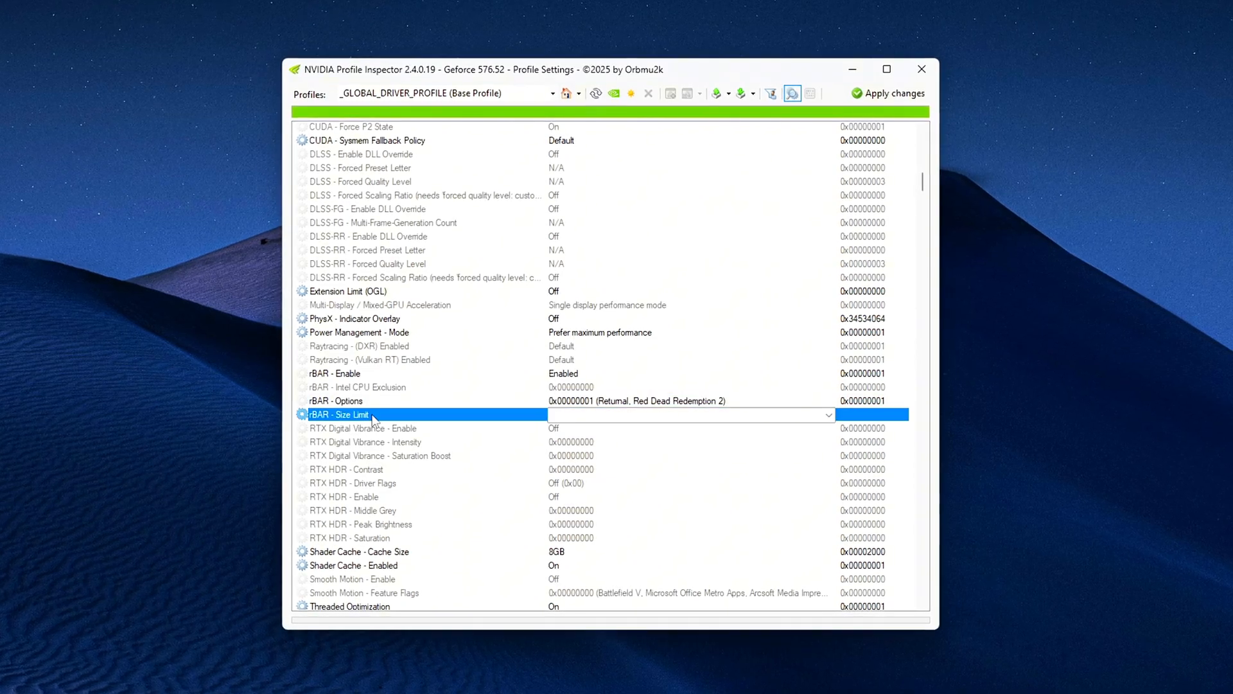
{"action": "left_click", "coordinate": [828, 415]}
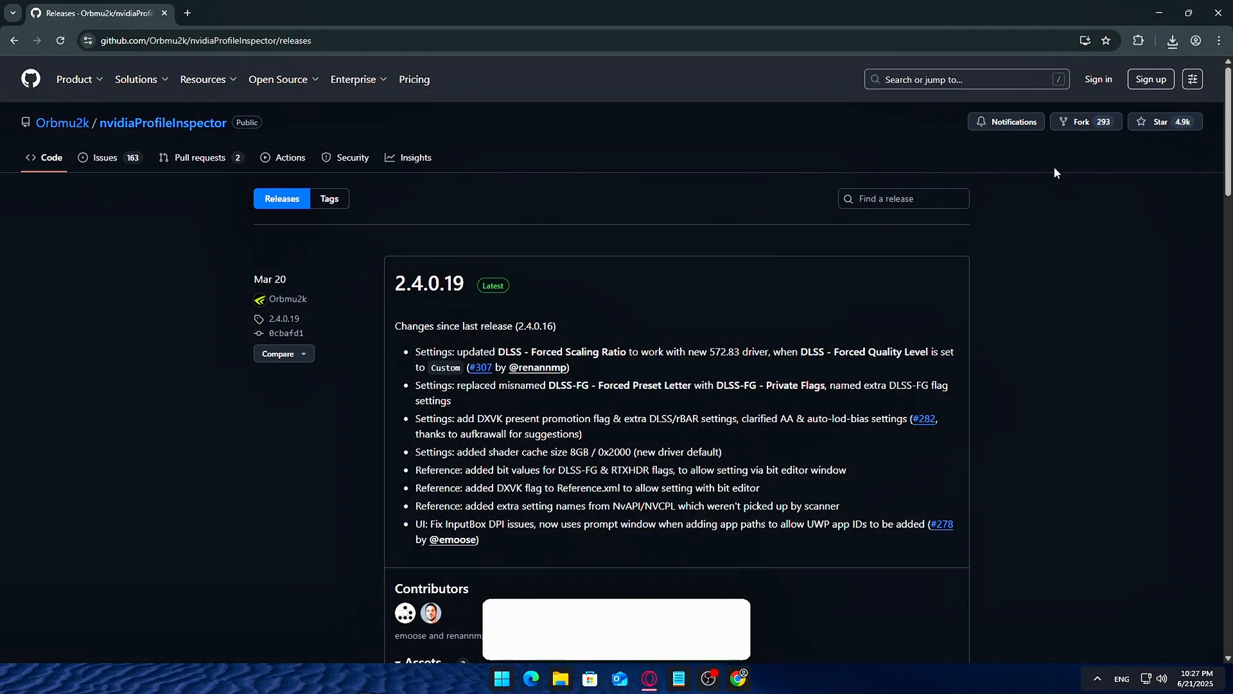
Scroll the Releases page toward the 2.4.0.19 Assets with nvidiaProfileInspector.zip
{"action": "scroll", "scroll_direction": "down", "scroll_amount": 3}
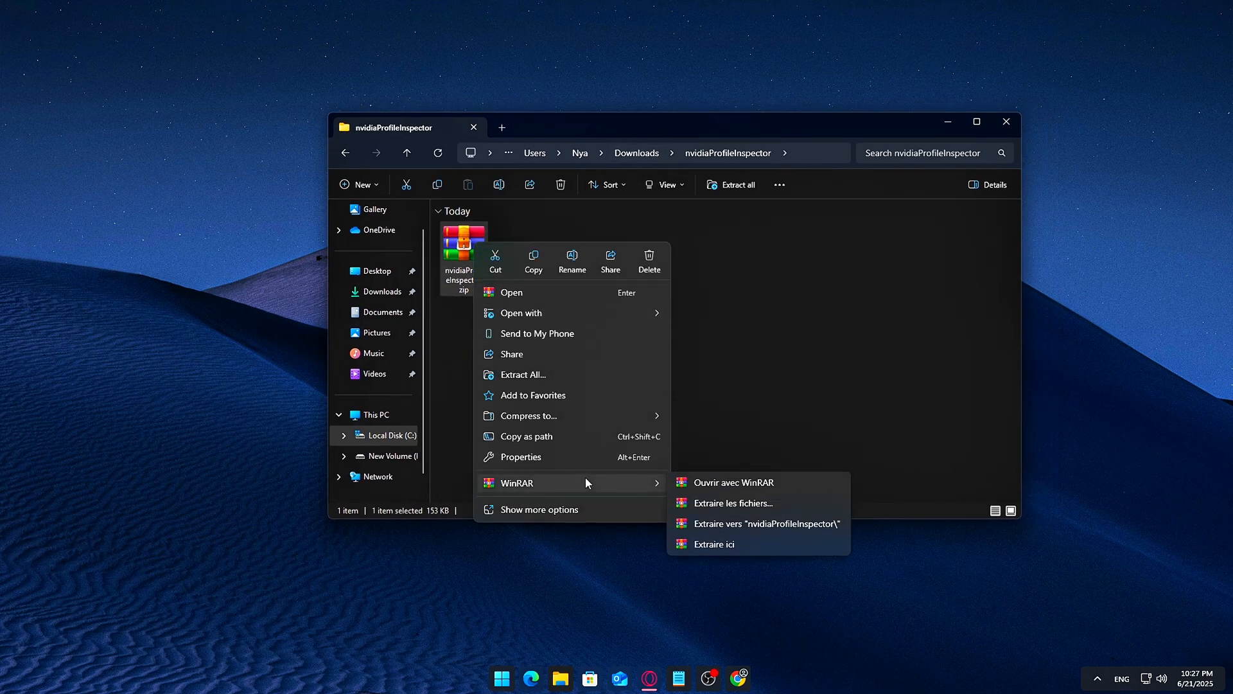
Extract the zip here with WinRAR and run nvidiaProfileInspector.exe as administrator
{"action": "left_click", "coordinate": [608, 411]}
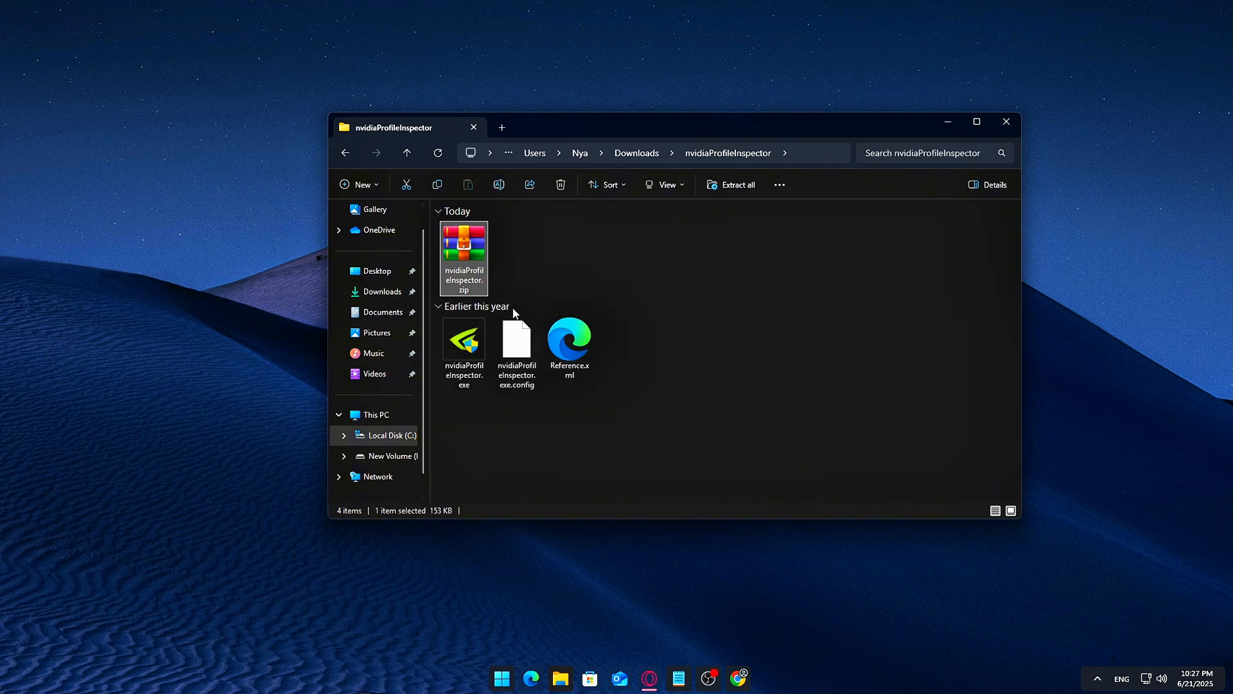
{"action": "right_click", "coordinate": [464, 344]}
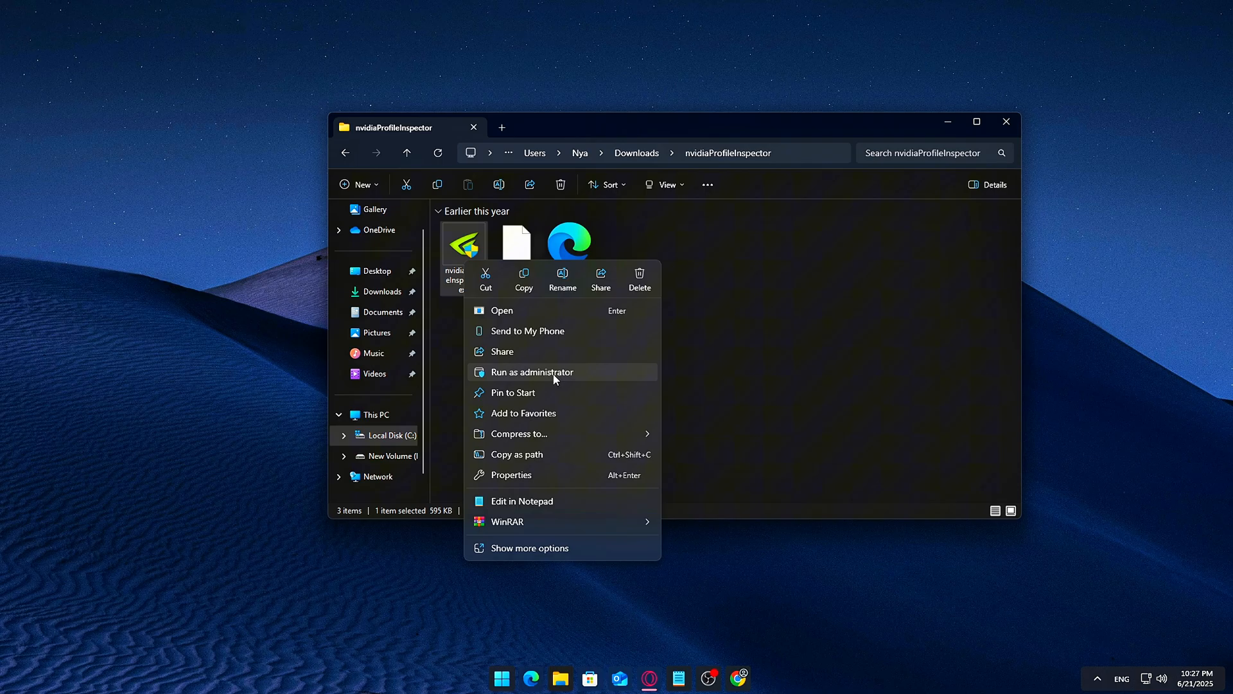
{"action": "left_click", "coordinate": [532, 371]}
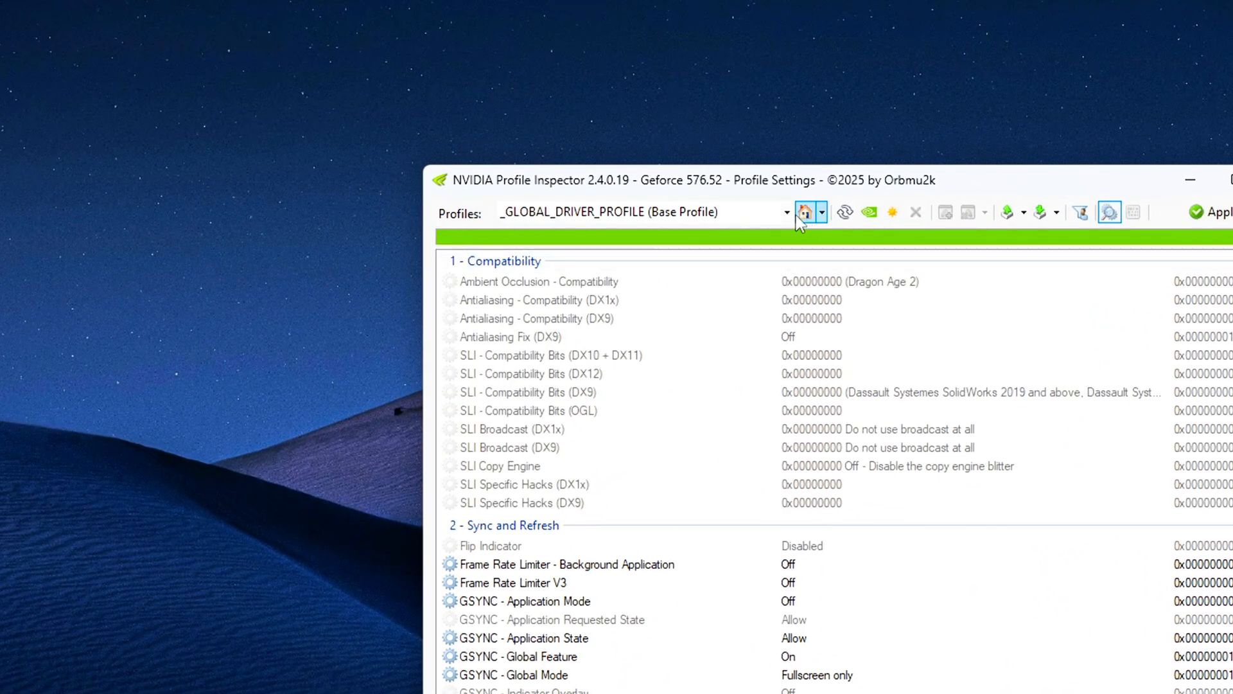
{"action": "left_click", "coordinate": [786, 212]}
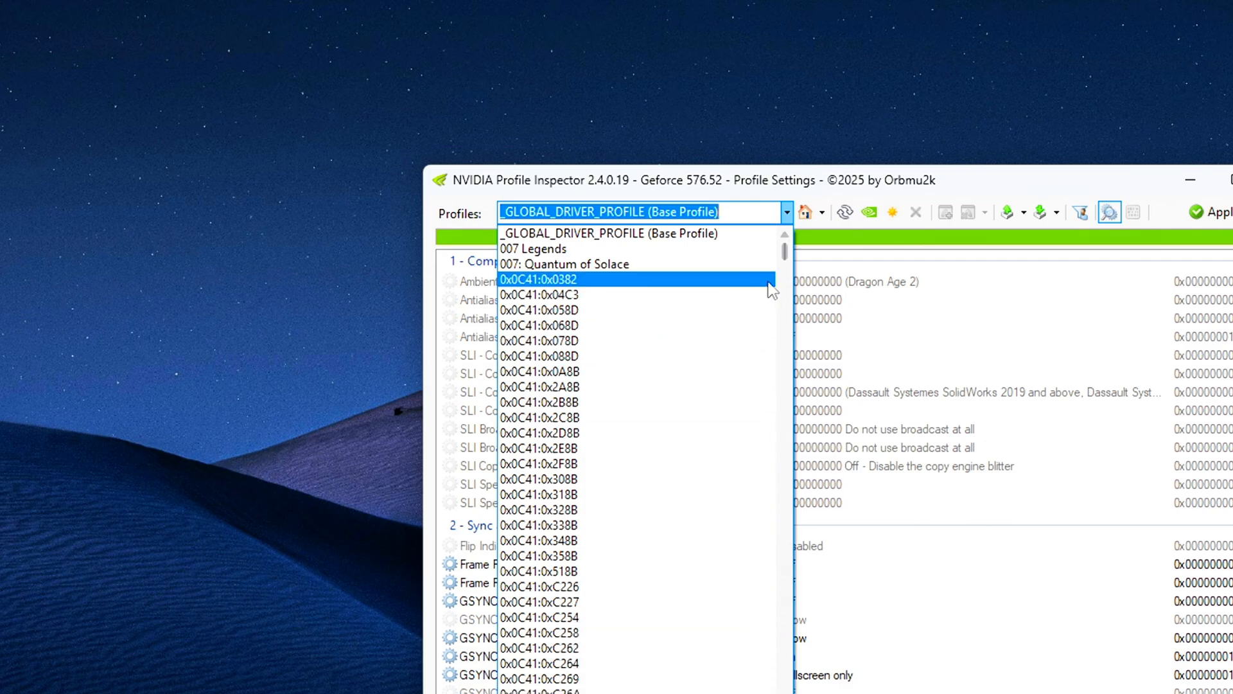
{"action": "scroll", "scroll_direction": "down", "scroll_amount": 3}
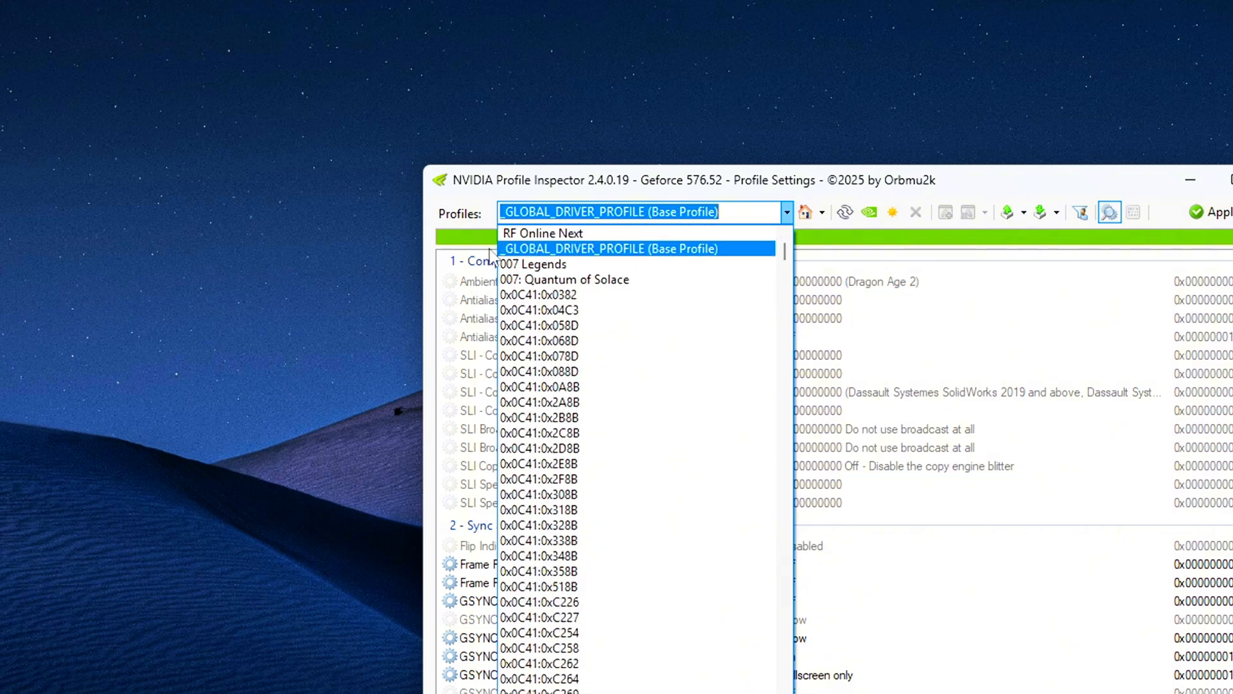
{"action": "left_click", "coordinate": [608, 247]}
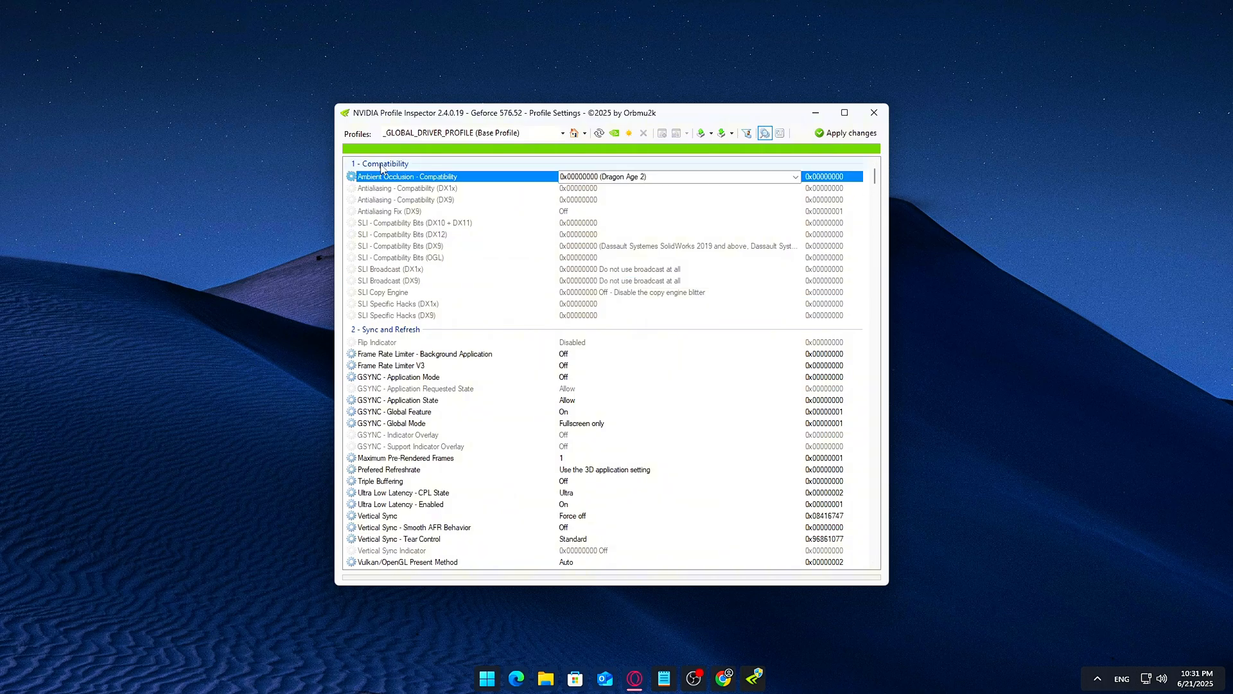
{"action": "left_click", "coordinate": [376, 342]}
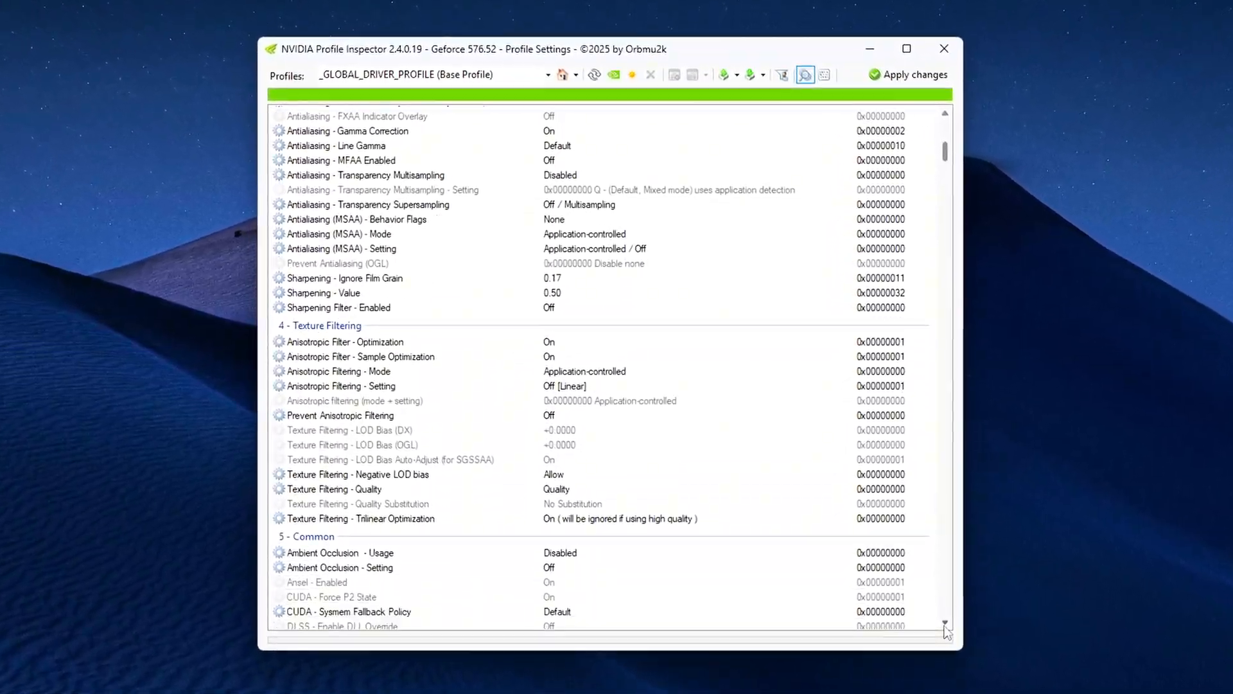
Scroll to section 5 - Common and select the rBAR - Enable and rBAR - Options rows, still Disabled / 0x00000000
{"action": "scroll", "scroll_direction": "down", "scroll_amount": 3}
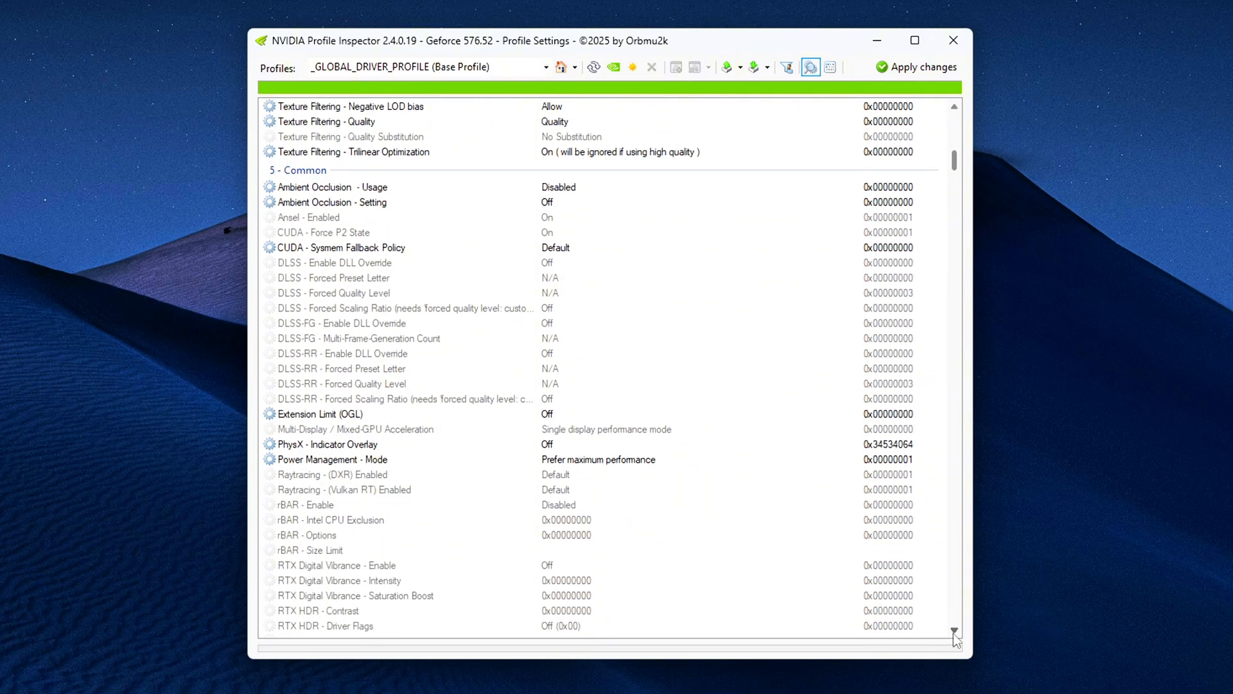
{"action": "scroll", "scroll_direction": "down", "scroll_amount": 3}
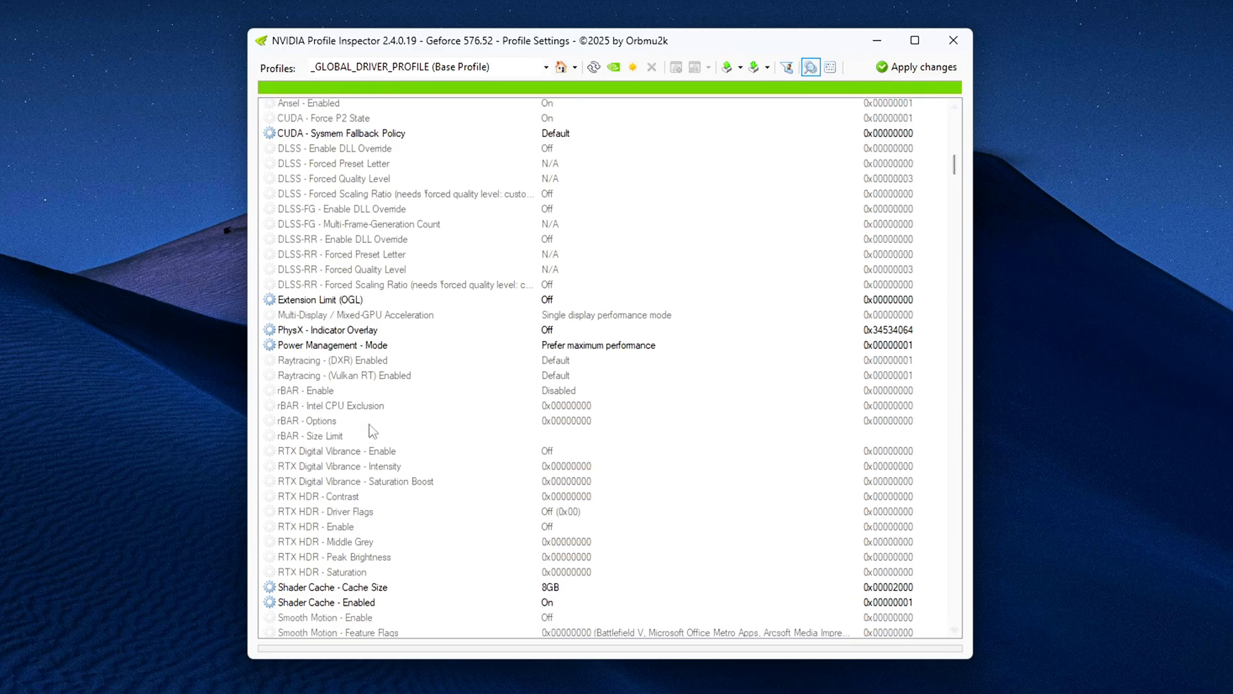
{"action": "left_click", "coordinate": [330, 390]}
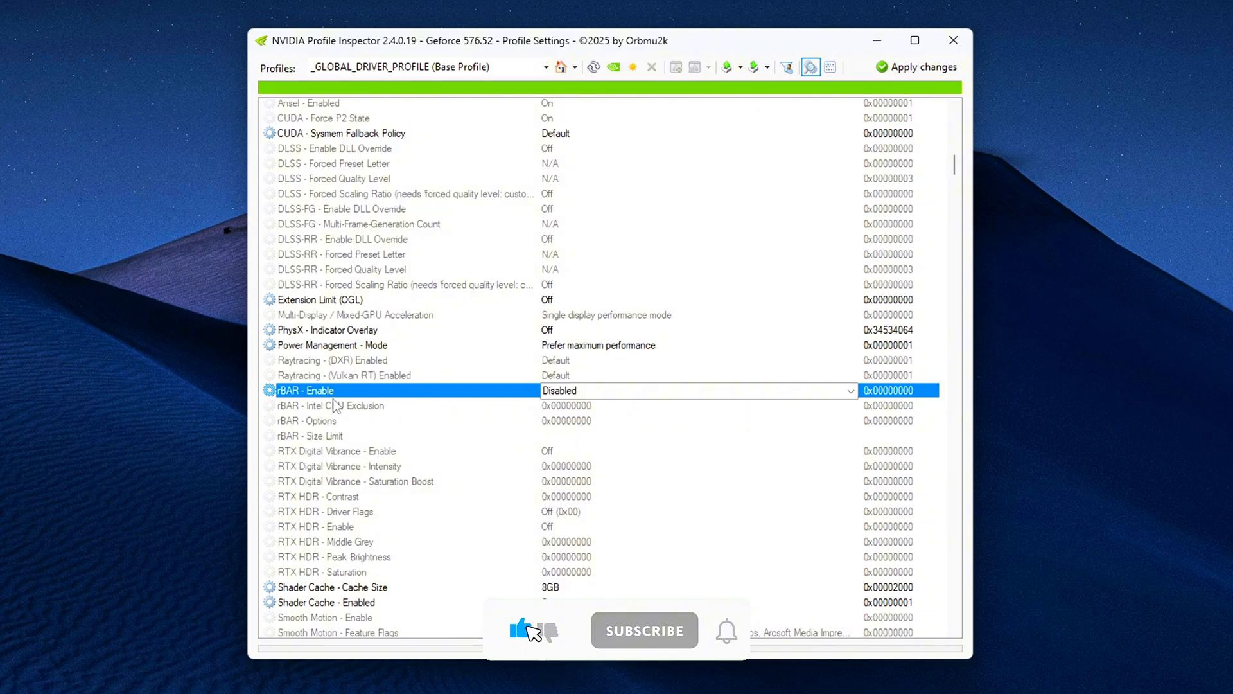
{"action": "left_click", "coordinate": [643, 630]}
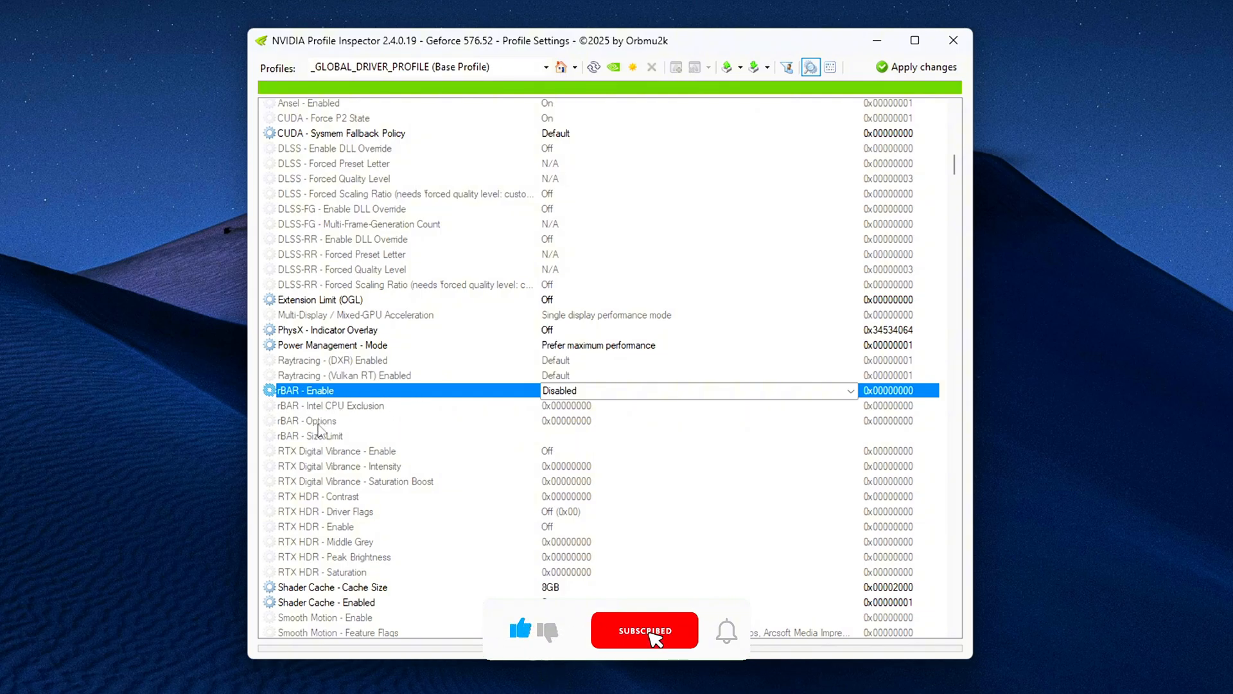
{"action": "mouse_move", "coordinate": [730, 636]}
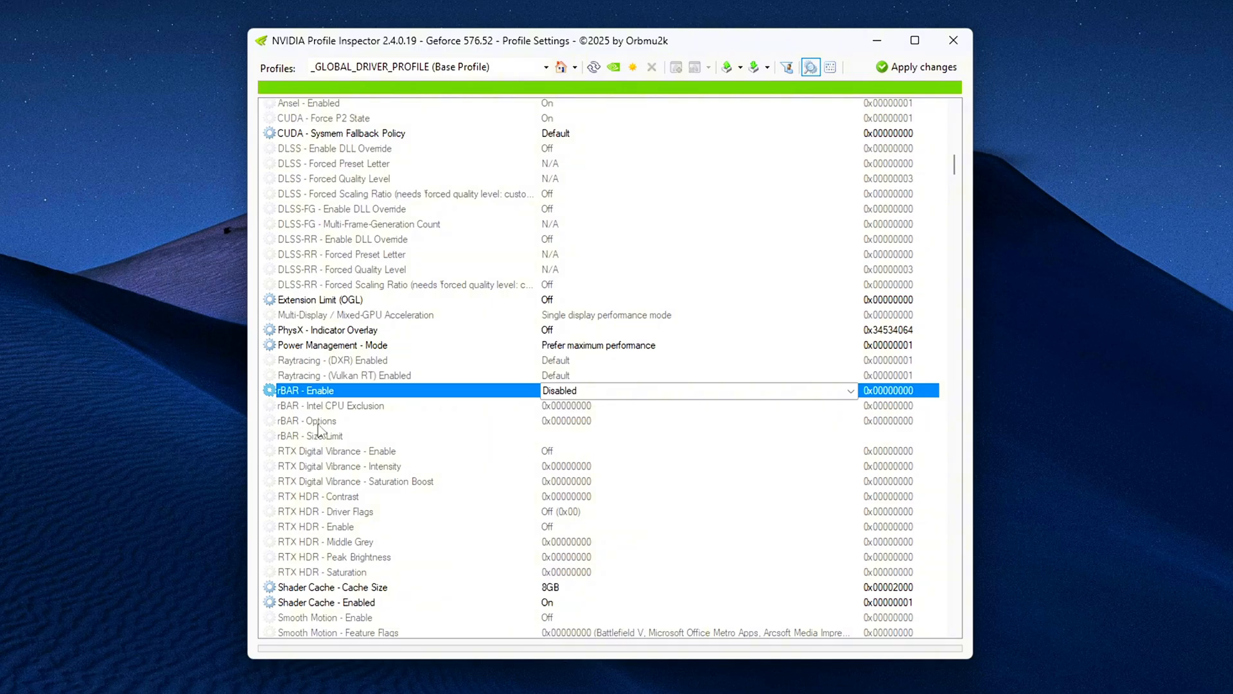
{"action": "left_click", "coordinate": [330, 420]}
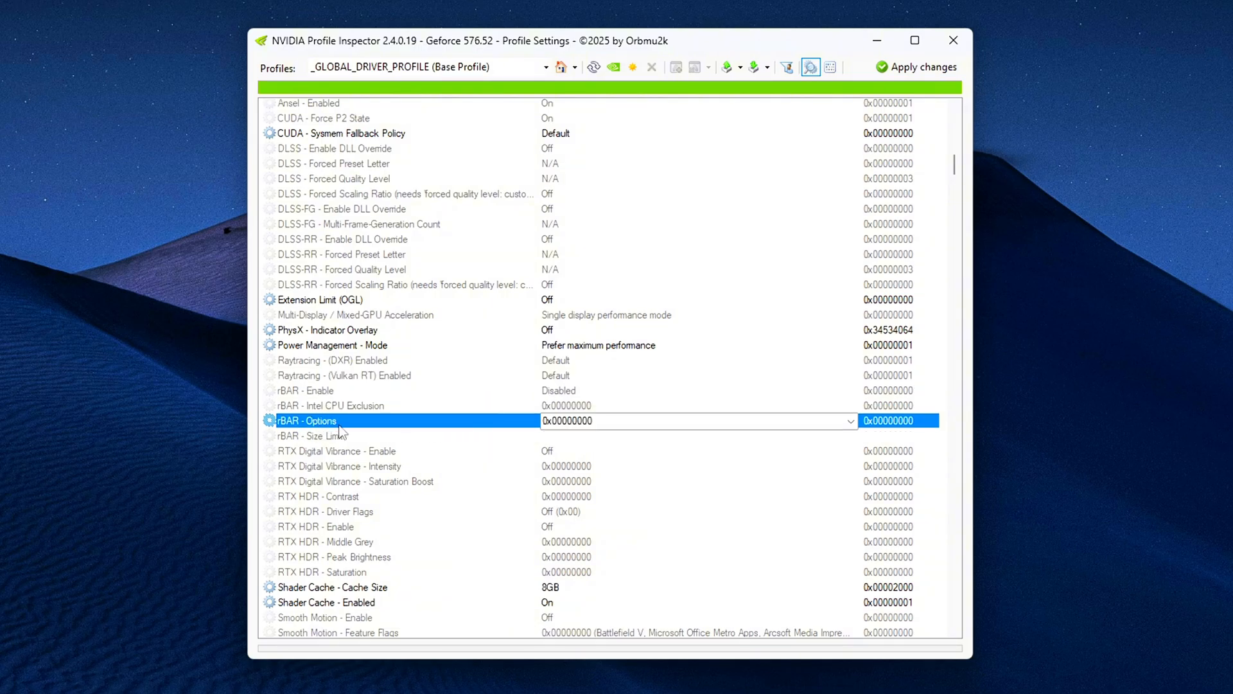
{"action": "mouse_move", "coordinate": [399, 430]}
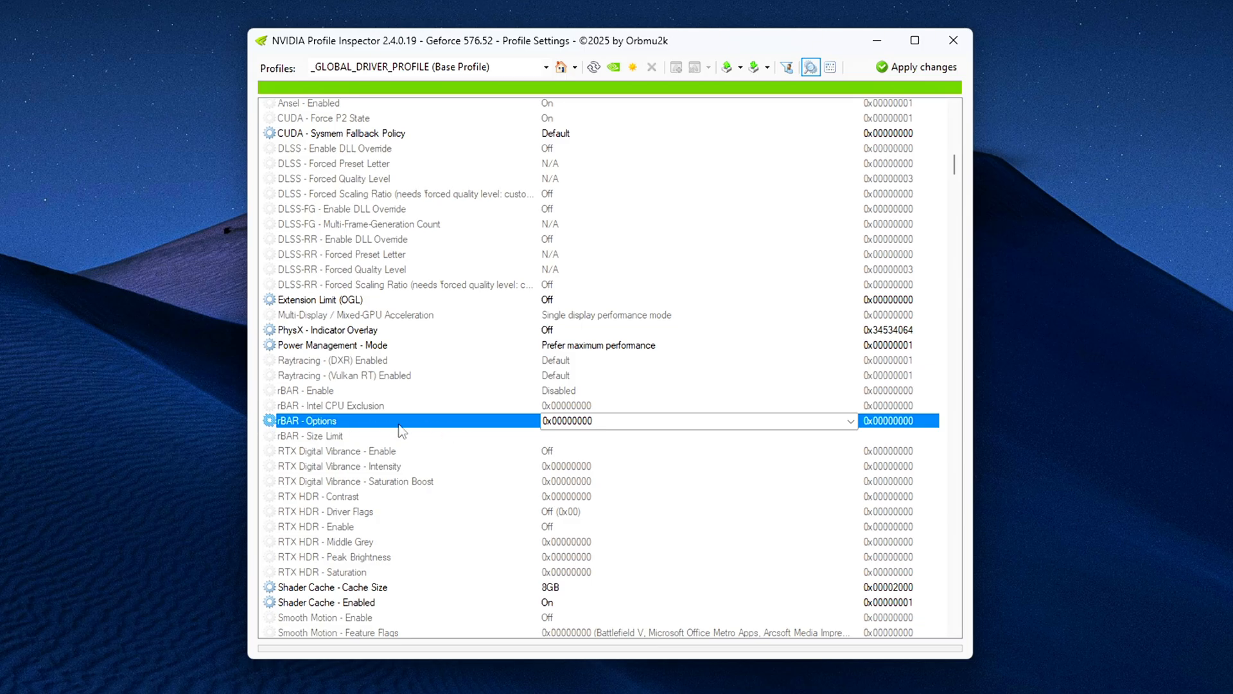
{"action": "mouse_move", "coordinate": [374, 440]}
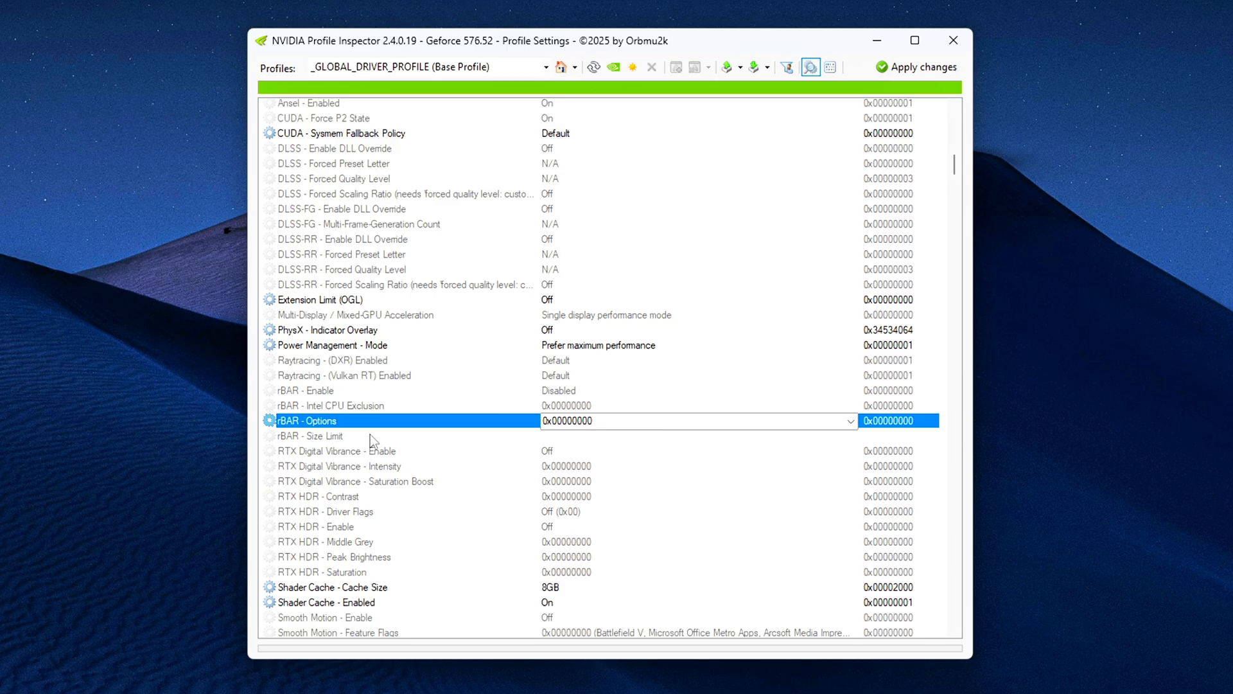
{"action": "left_click", "coordinate": [311, 435]}
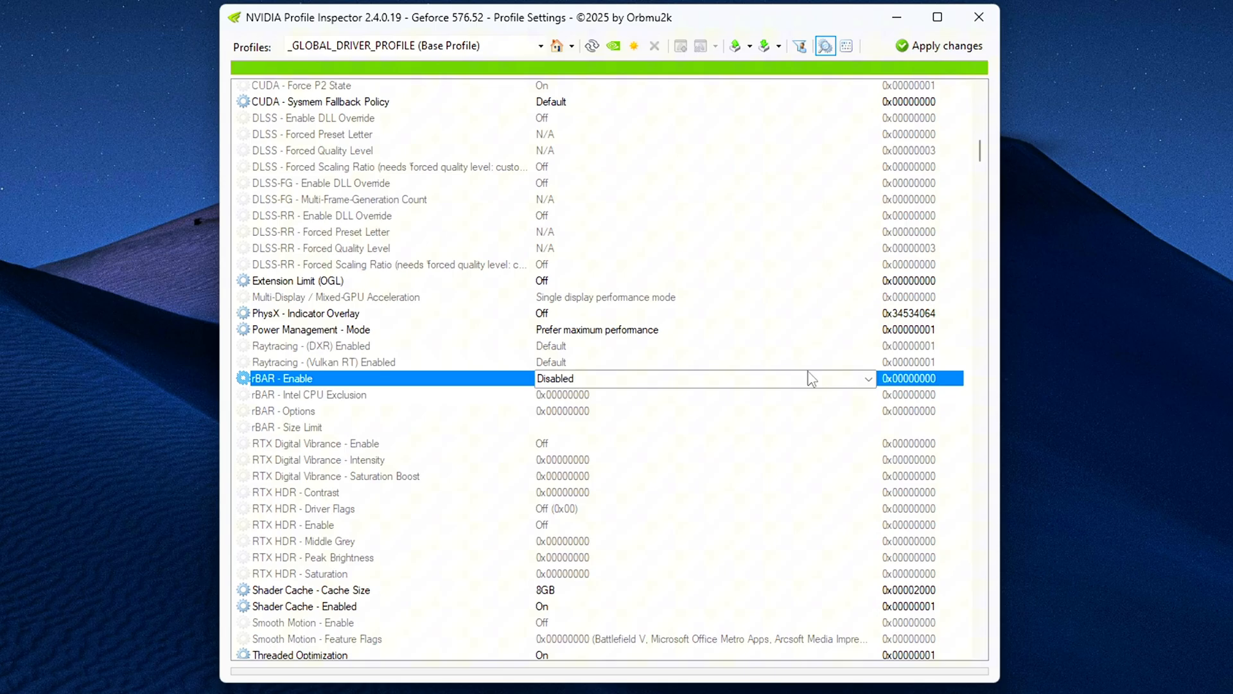
{"action": "left_click", "coordinate": [864, 378]}
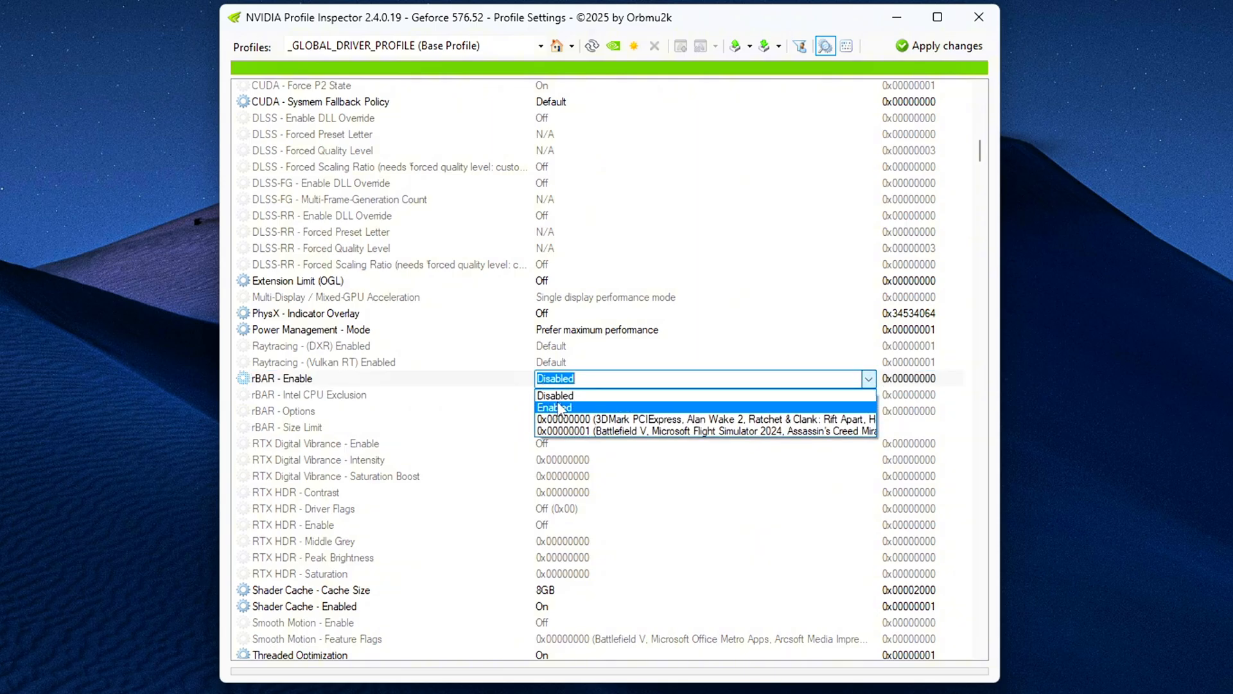
{"action": "left_click", "coordinate": [554, 407]}
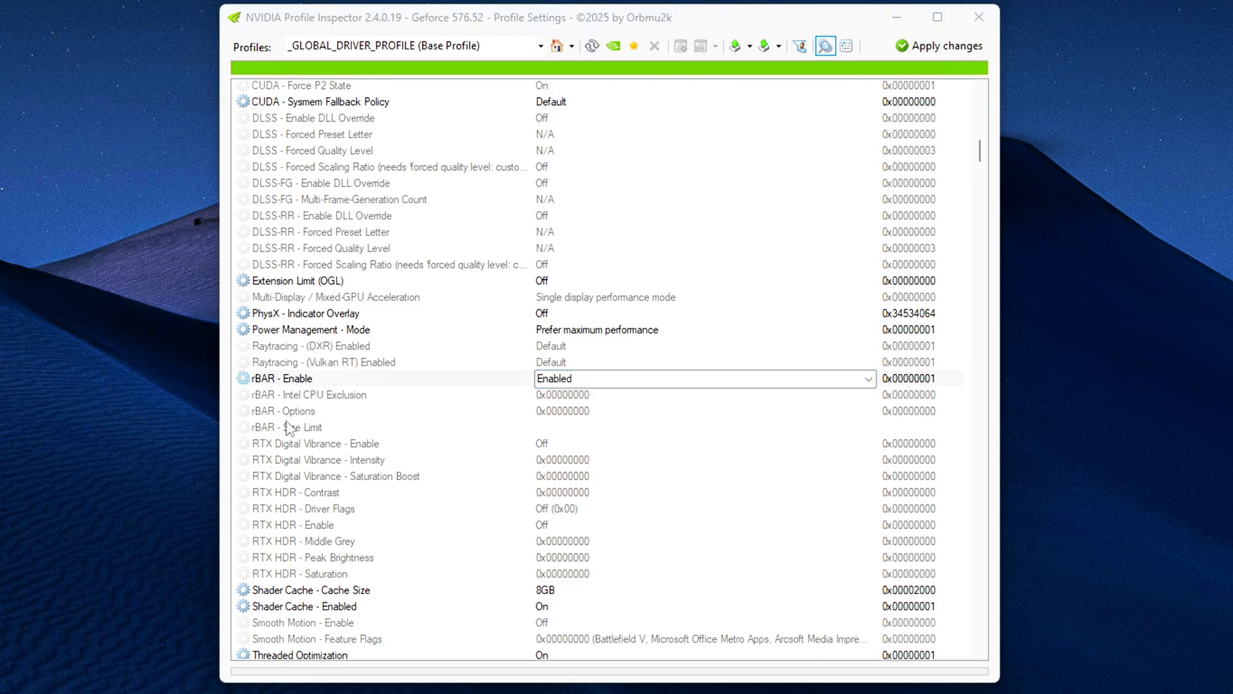
{"action": "mouse_move", "coordinate": [310, 426]}
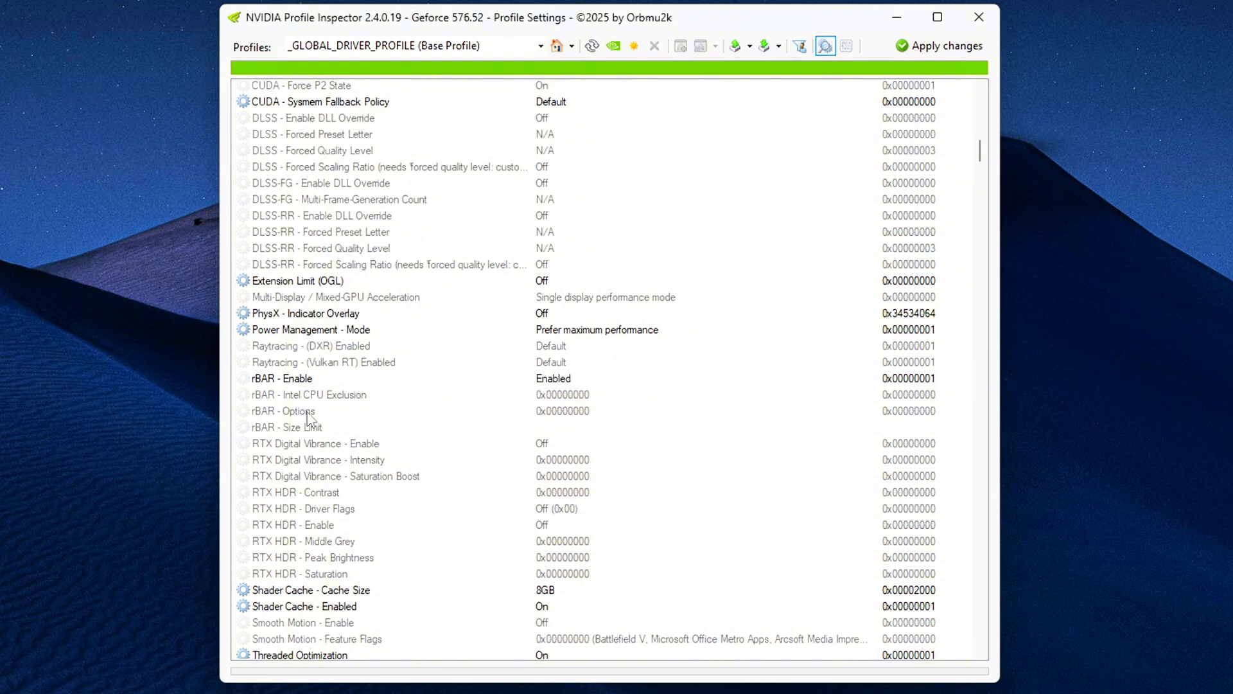
Choose 0x00000001 (Returnal, Red Dead Redemption 2) for rBAR - Options and select the Size Limit row
{"action": "left_click", "coordinate": [281, 411]}
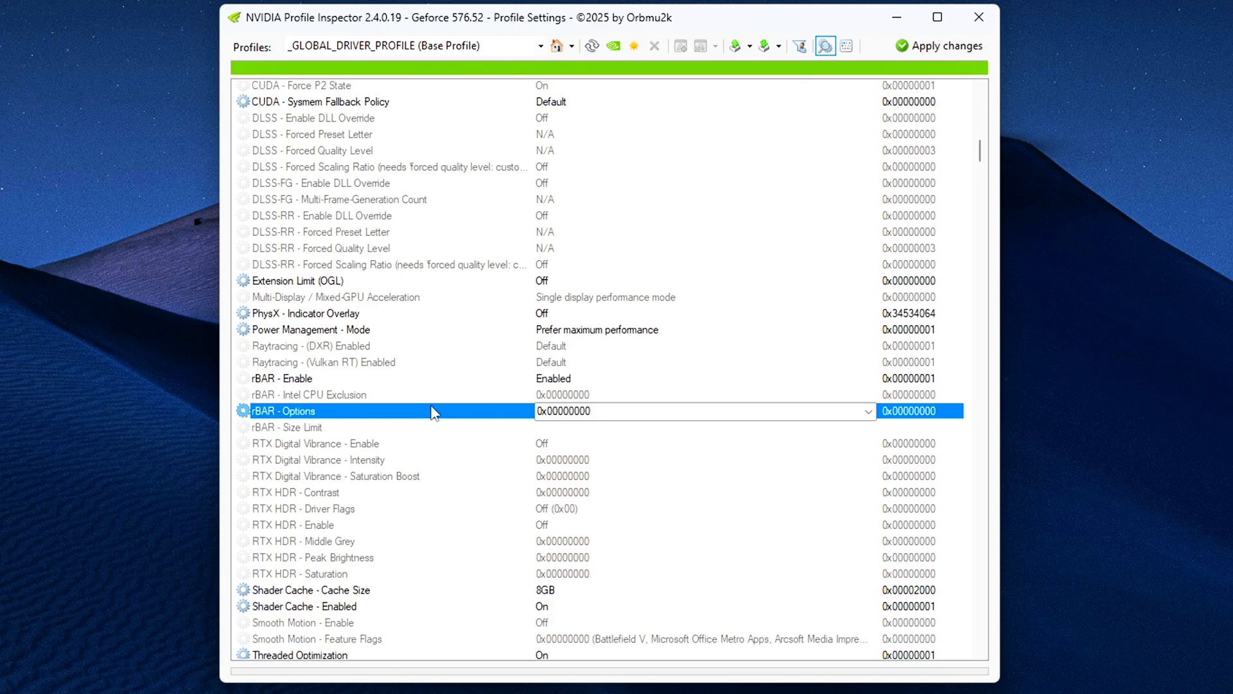
{"action": "left_click", "coordinate": [867, 411]}
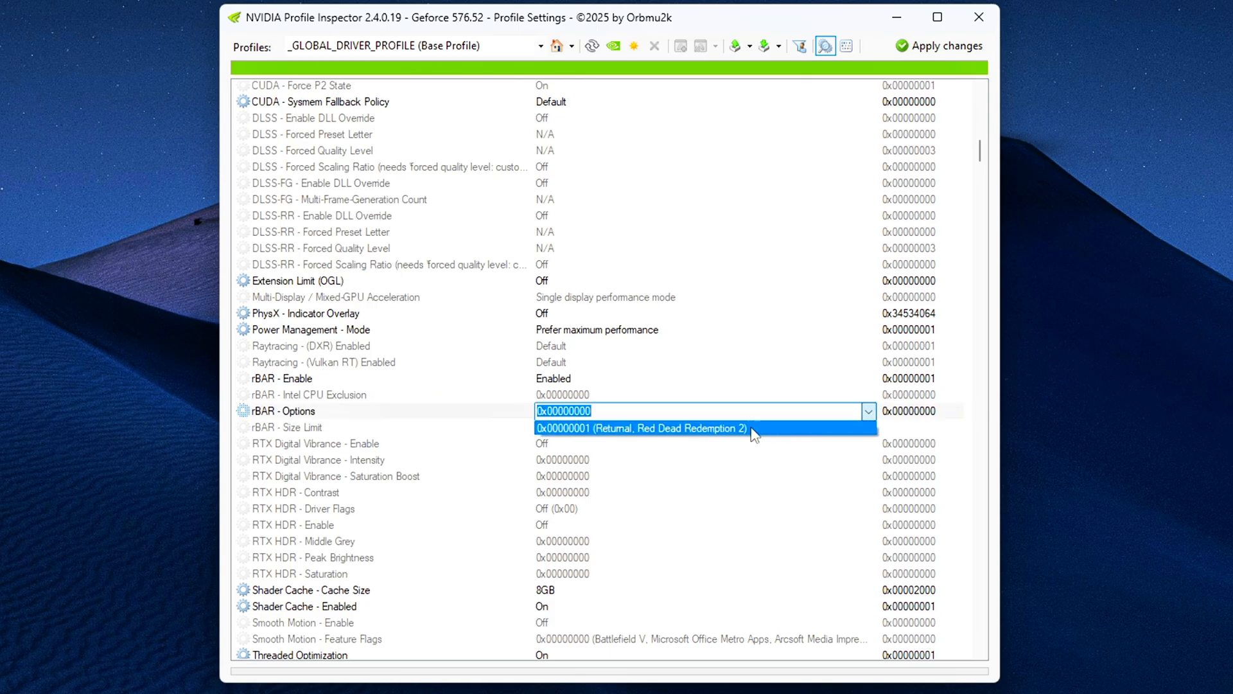
{"action": "mouse_move", "coordinate": [811, 435]}
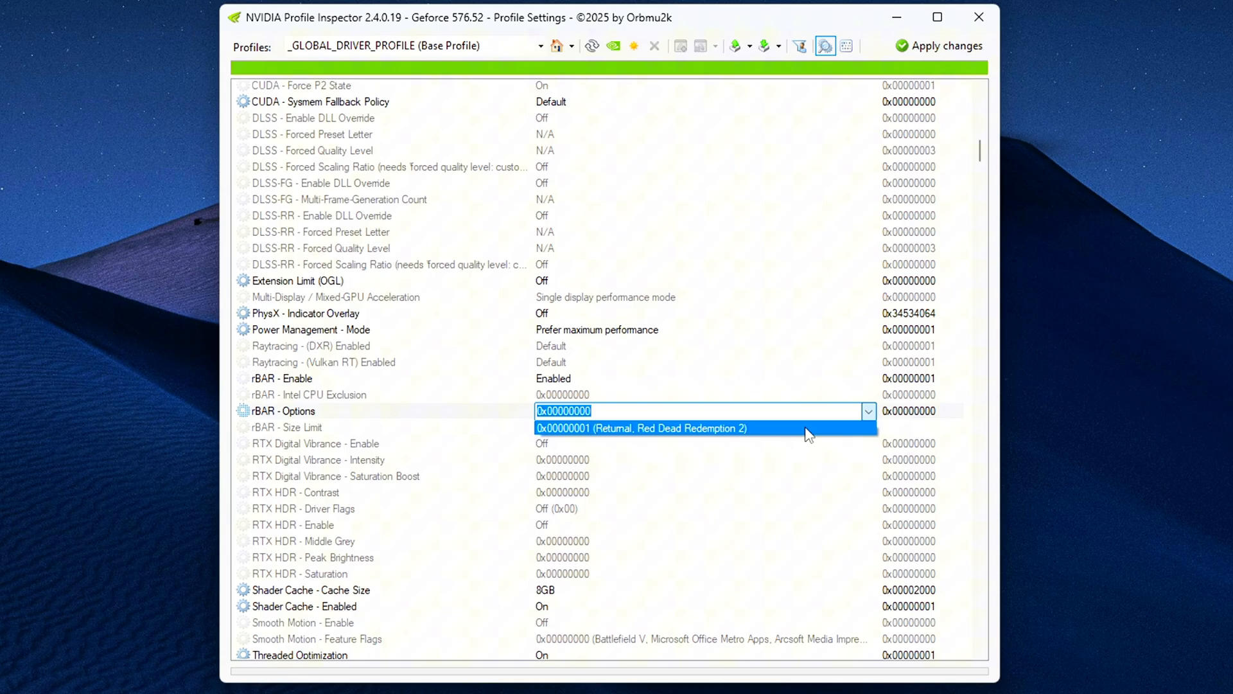
{"action": "left_click", "coordinate": [640, 428]}
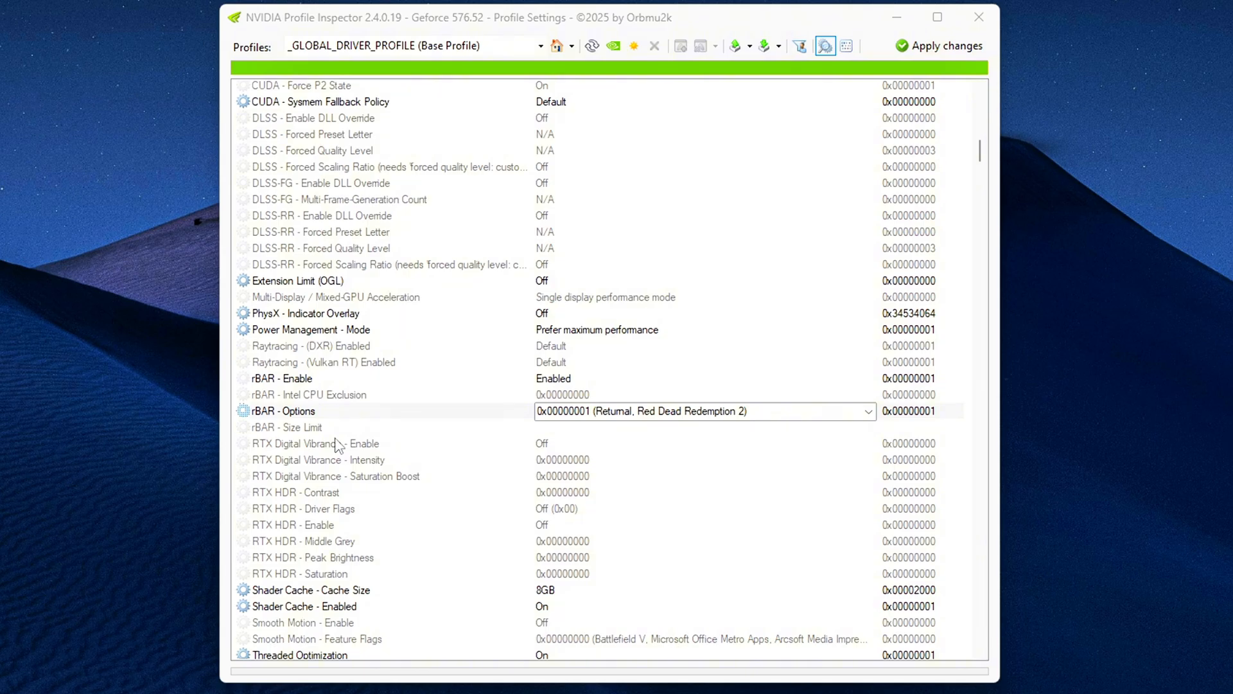
{"action": "left_click", "coordinate": [286, 427]}
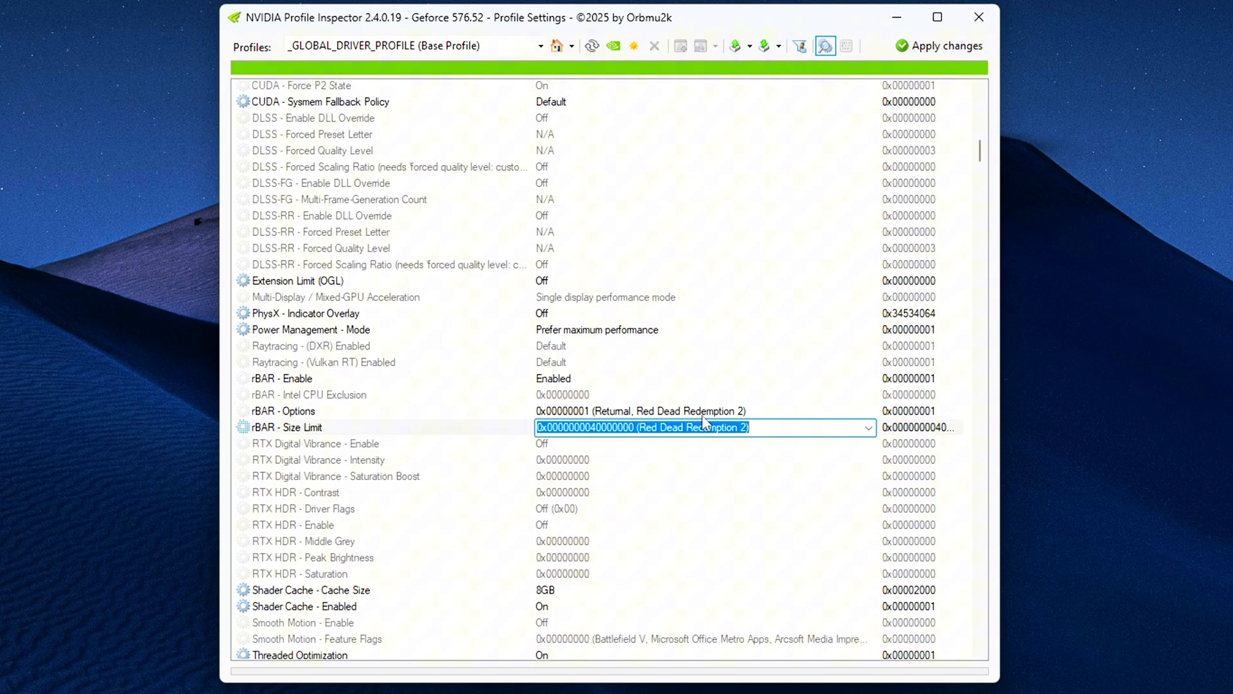
{"action": "mouse_move", "coordinate": [707, 451]}
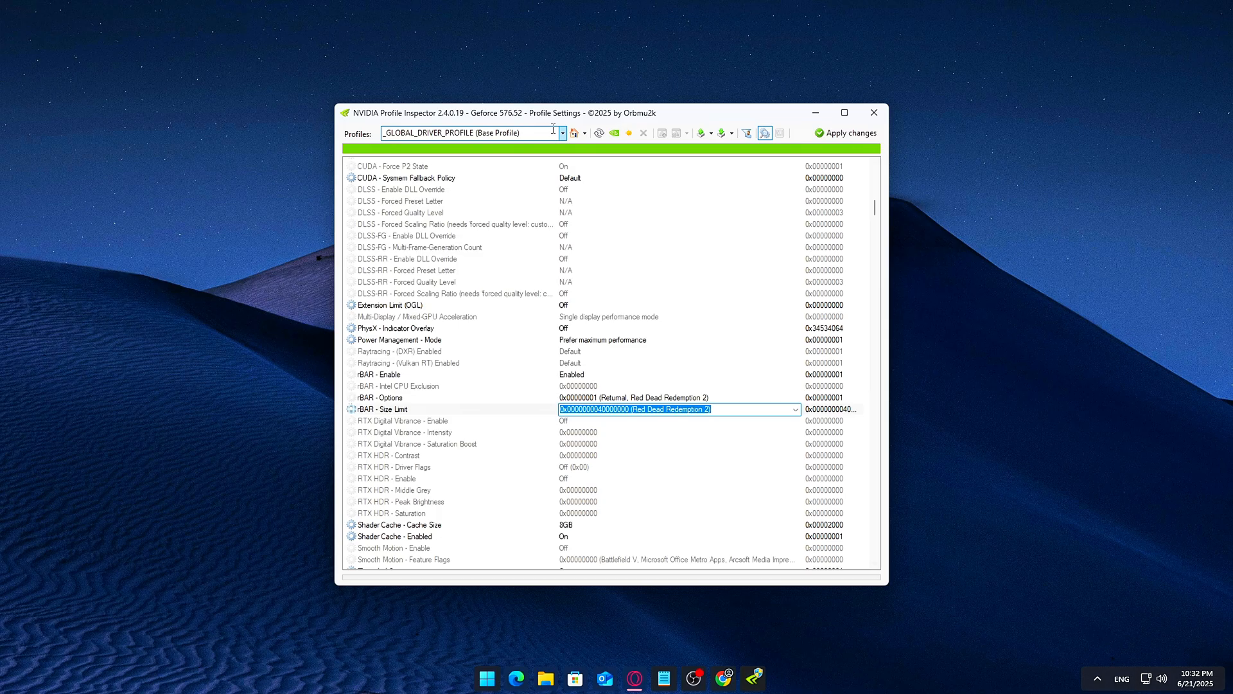
Search the profiles for 'call o' and load the Call of Duty: Black Ops 6 profile
{"action": "left_click", "coordinate": [562, 133]}
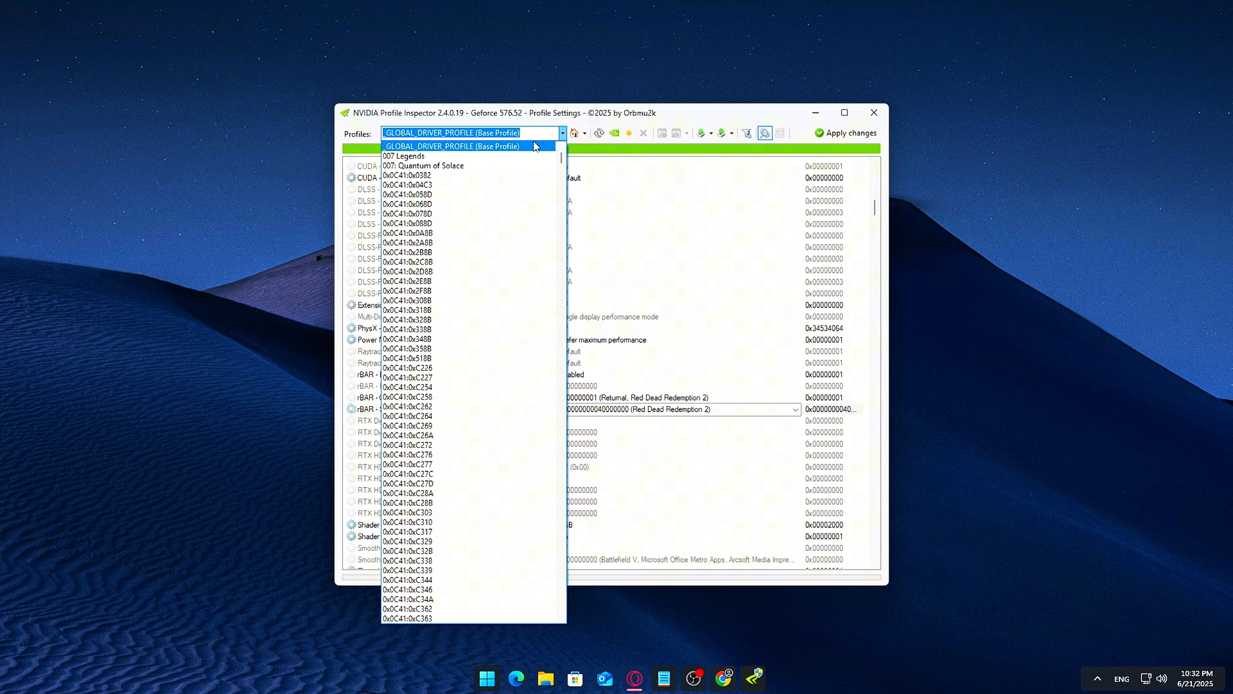
{"action": "type", "text": "call of duty"}
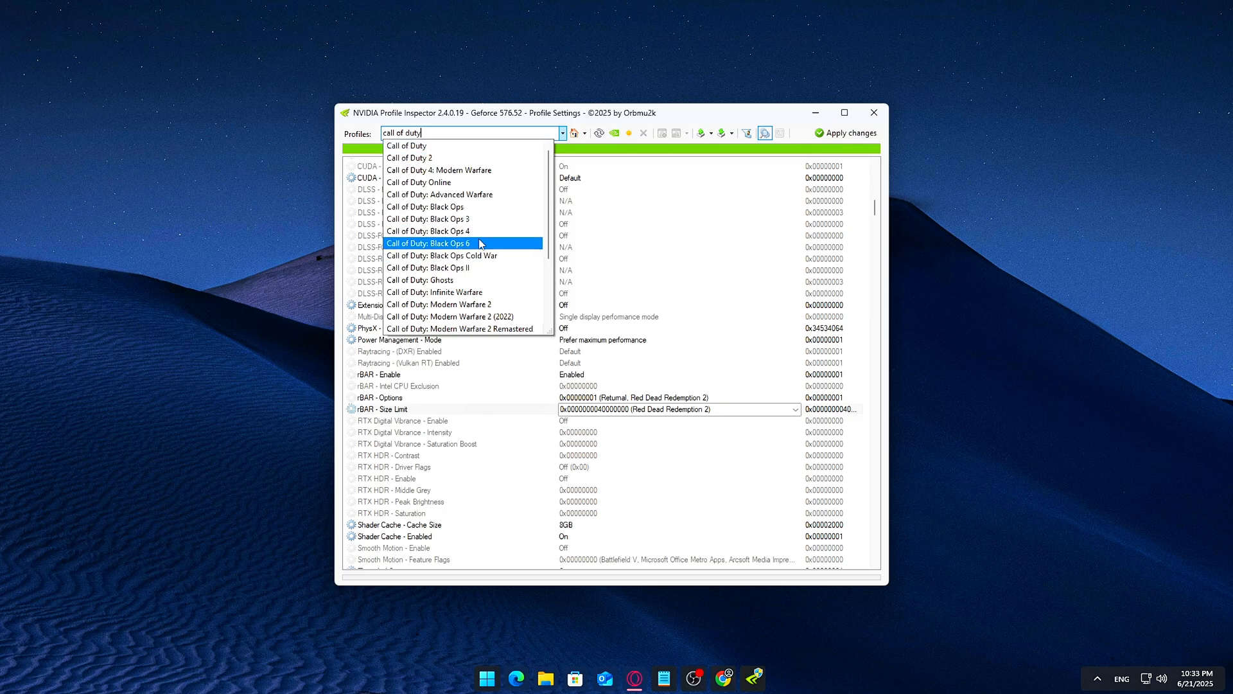
{"action": "left_click", "coordinate": [429, 242]}
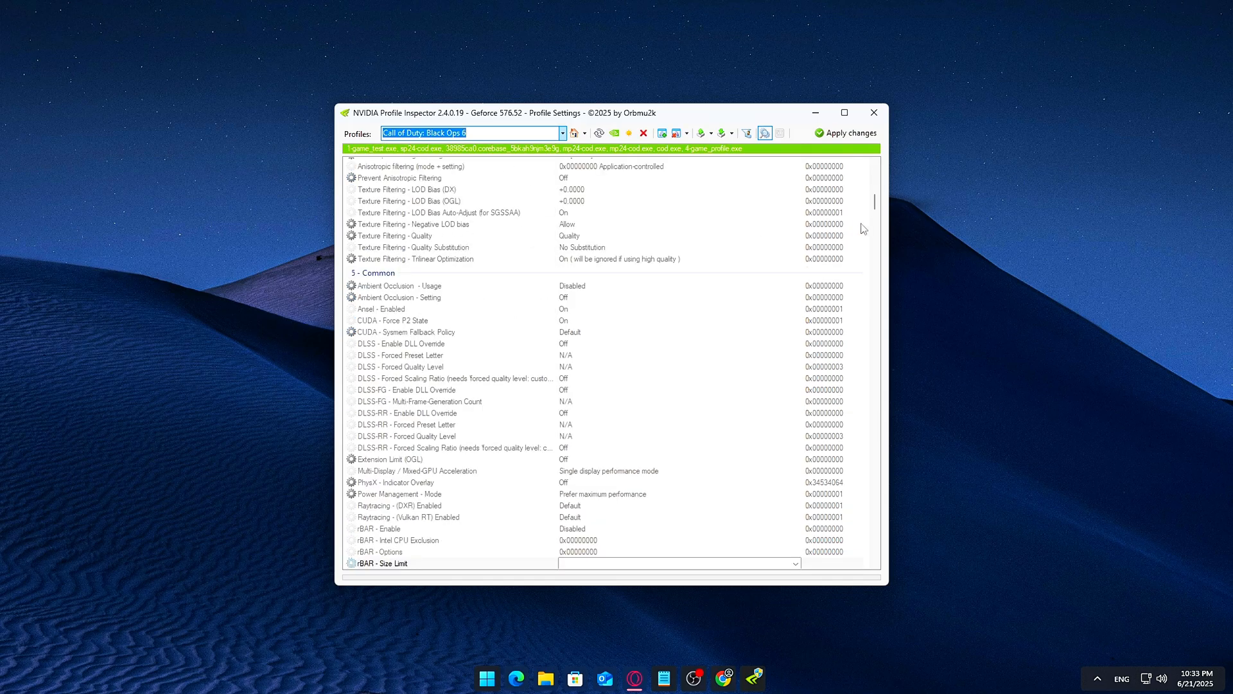
{"action": "scroll", "scroll_direction": "down", "scroll_amount": 3}
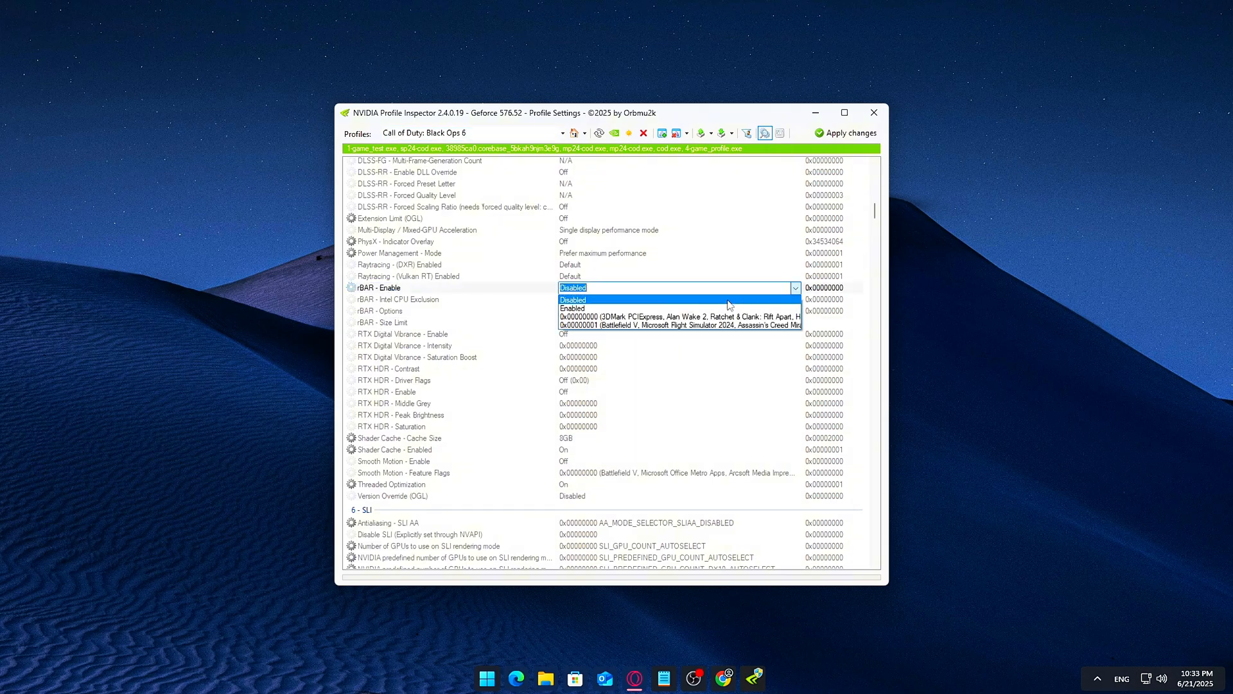
{"action": "left_click", "coordinate": [572, 307]}
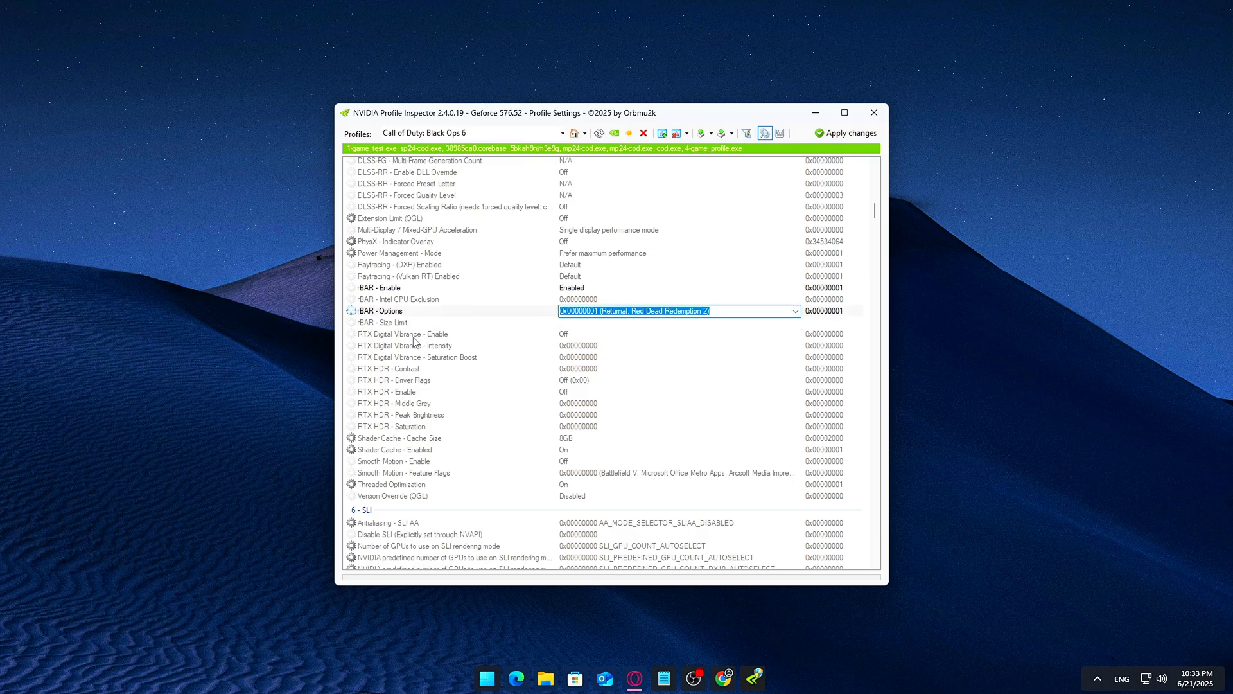
{"action": "left_click", "coordinate": [795, 322]}
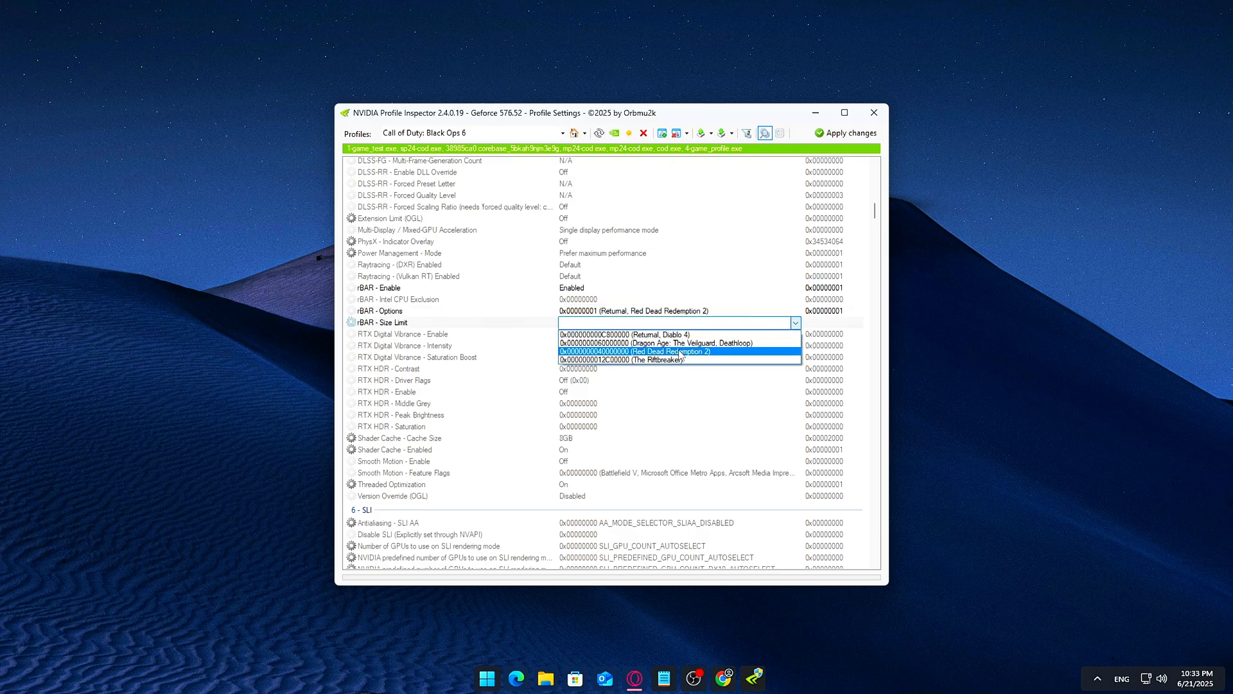
{"action": "left_click", "coordinate": [636, 350]}
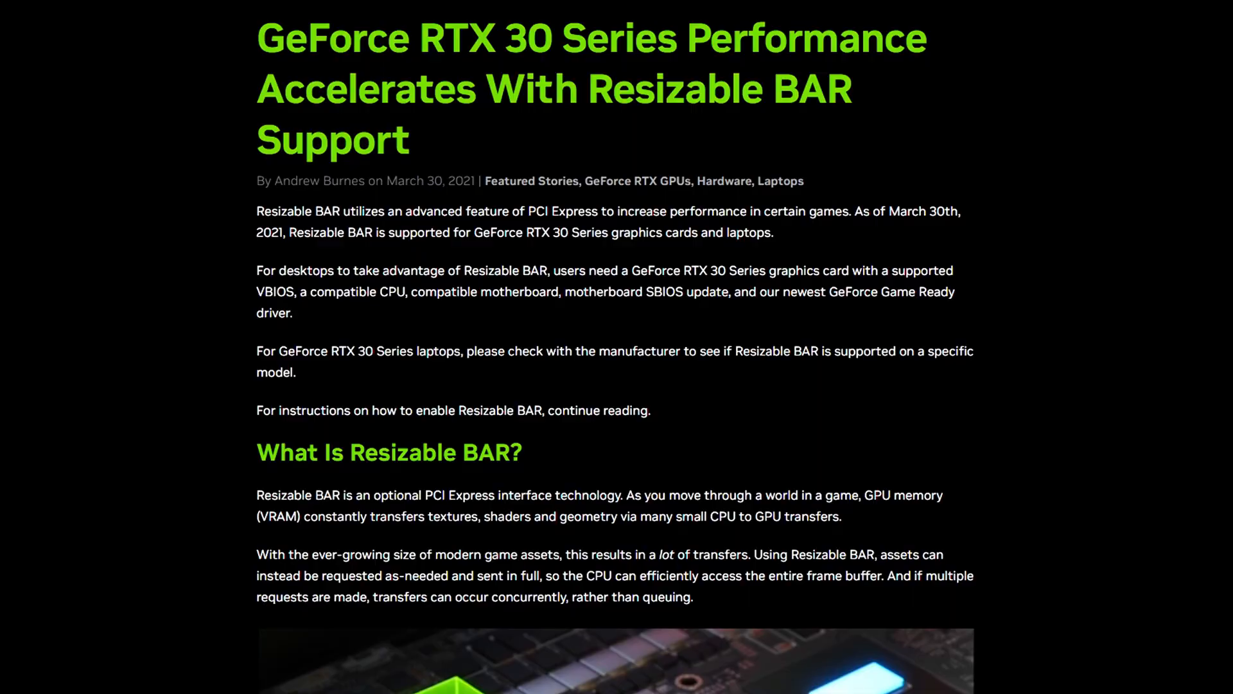
Scroll the Resizable BAR article down to the Desktop CPU and Chipset Support tables
{"action": "scroll", "scroll_direction": "down", "scroll_amount": 3}
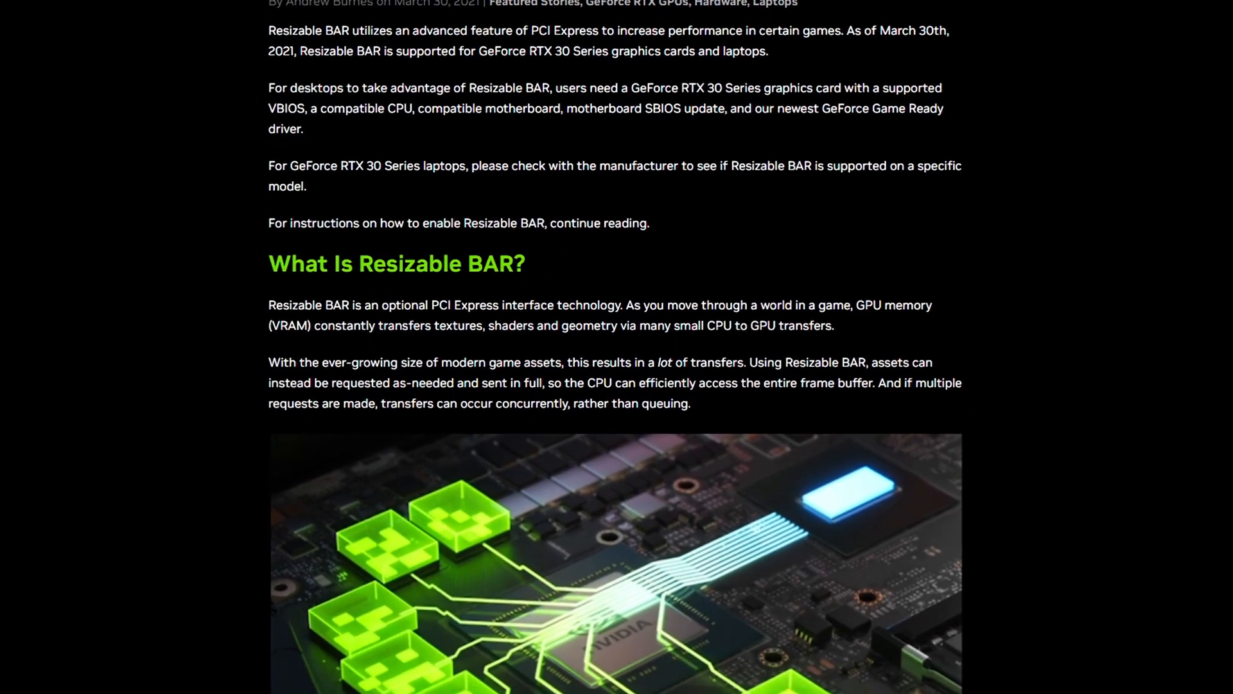
{"action": "scroll", "scroll_direction": "down", "scroll_amount": 3}
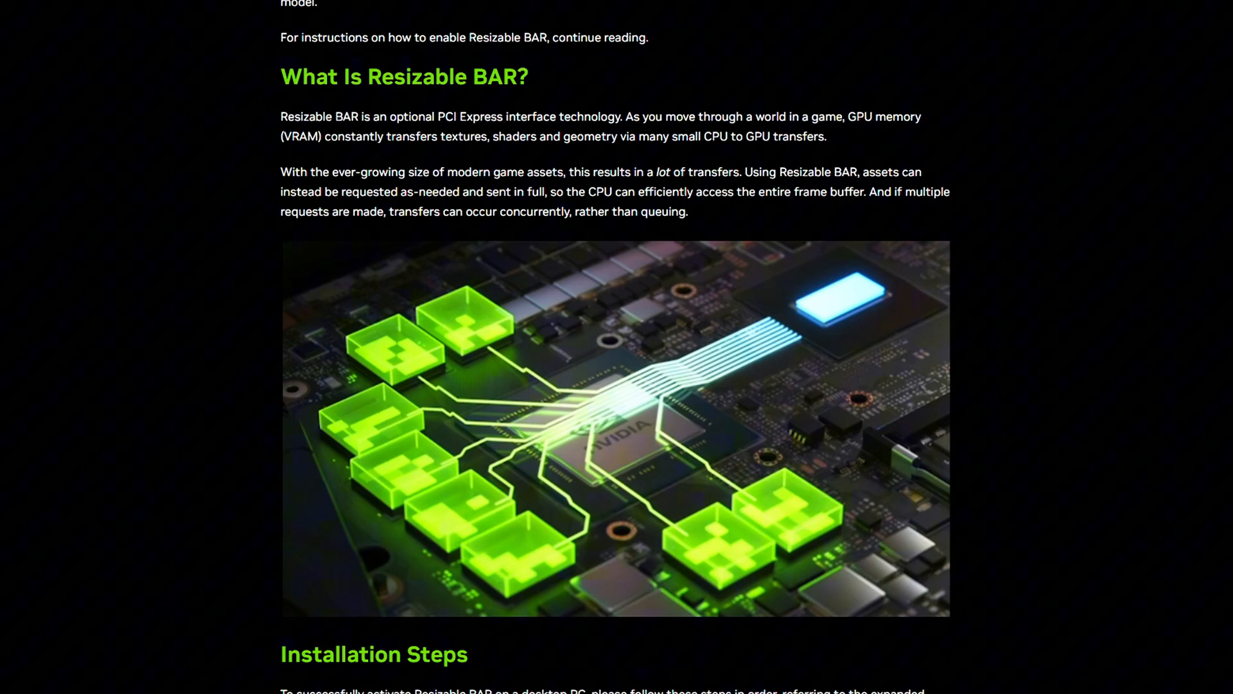
{"action": "scroll", "scroll_direction": "down", "scroll_amount": 3}
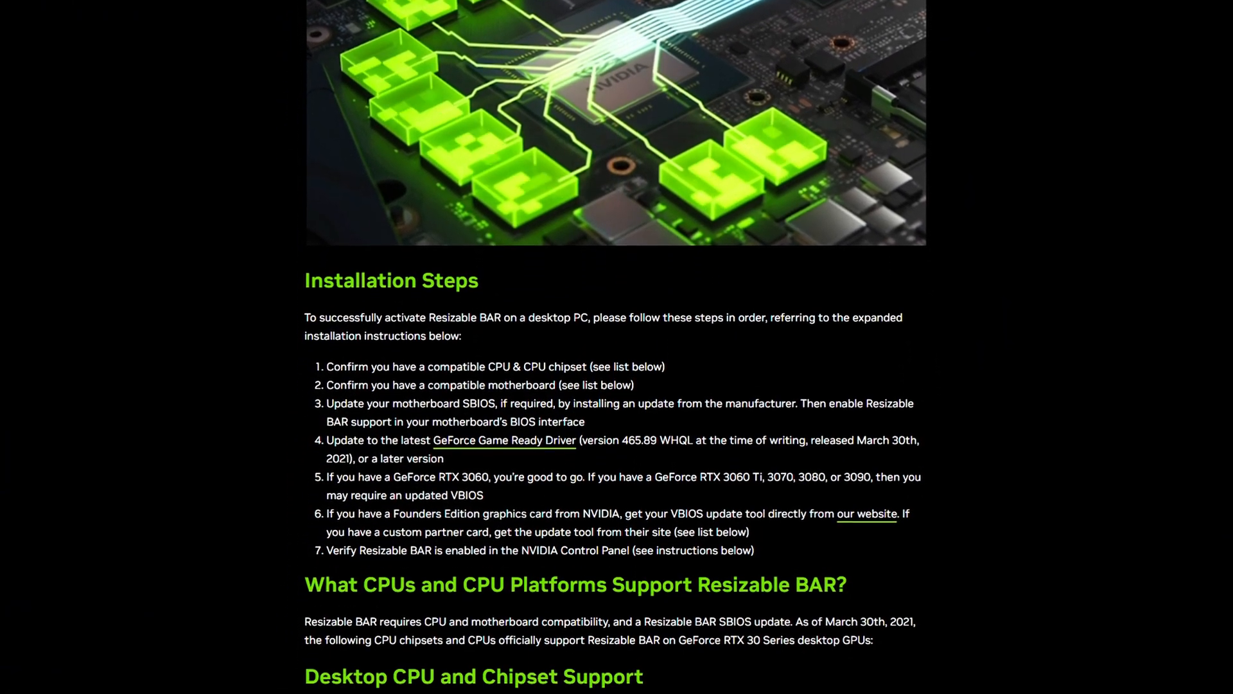
{"action": "scroll", "scroll_direction": "down", "scroll_amount": 3}
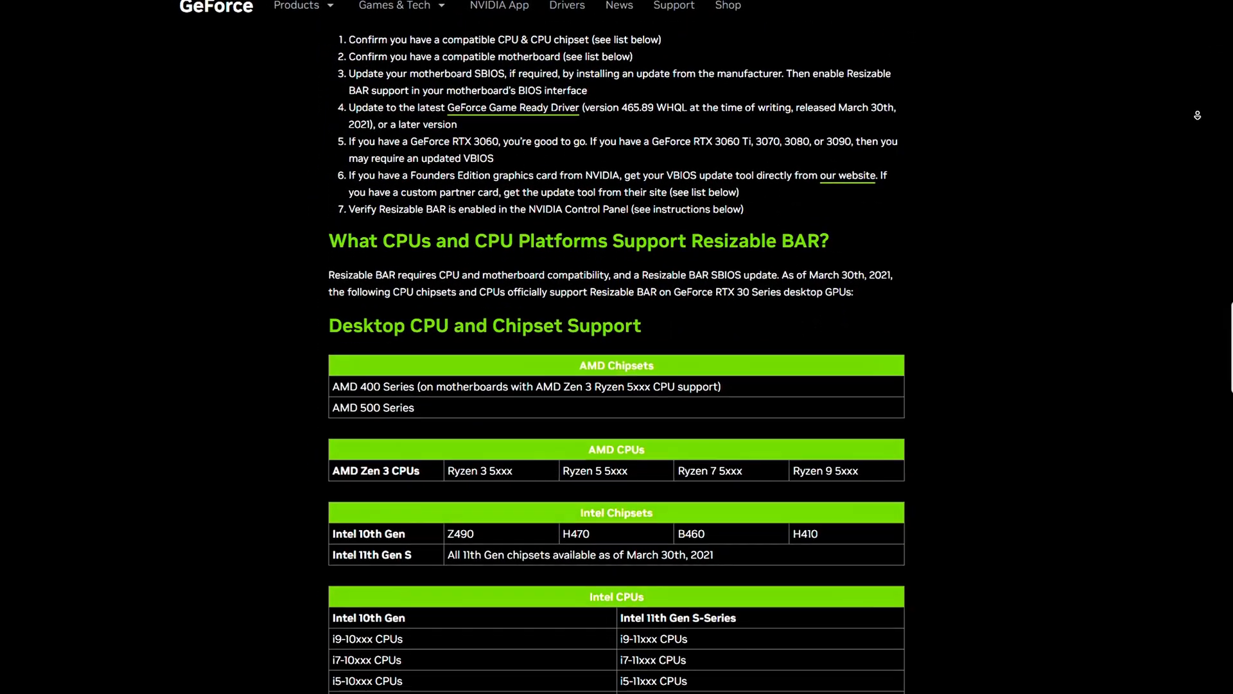
{"action": "scroll", "scroll_direction": "down", "scroll_amount": 3}
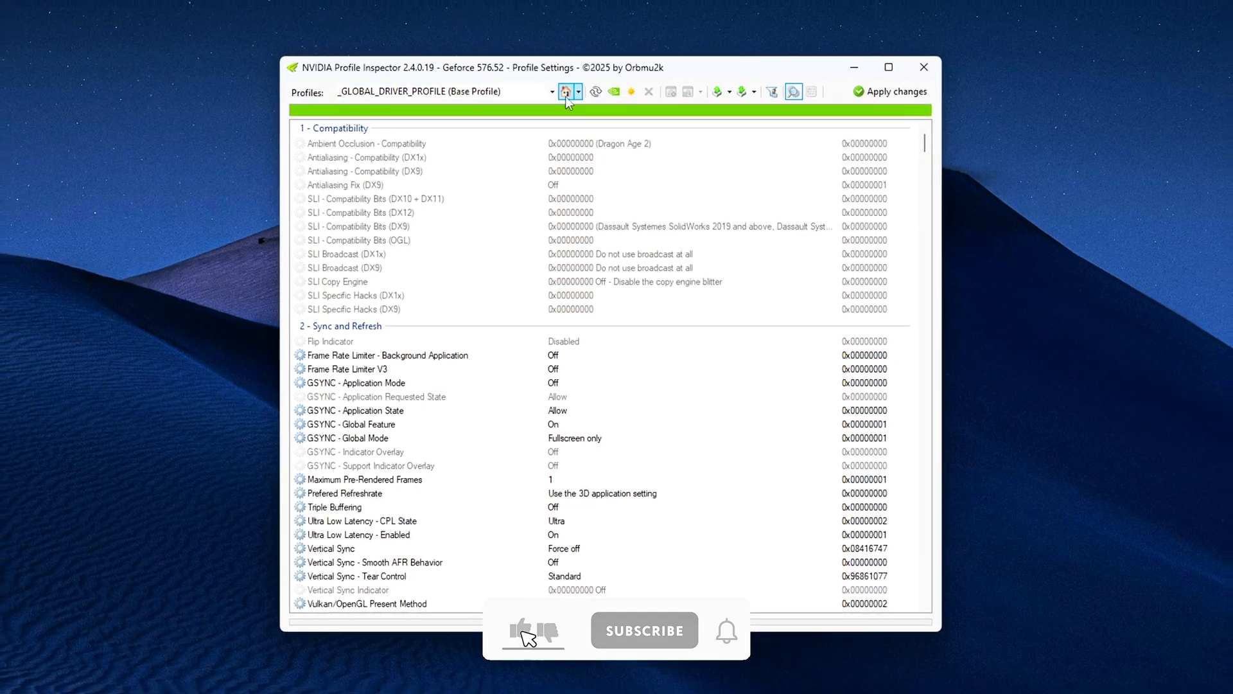
Show the full list of driver profiles from the Profiles dropdown
{"action": "left_click", "coordinate": [555, 92]}
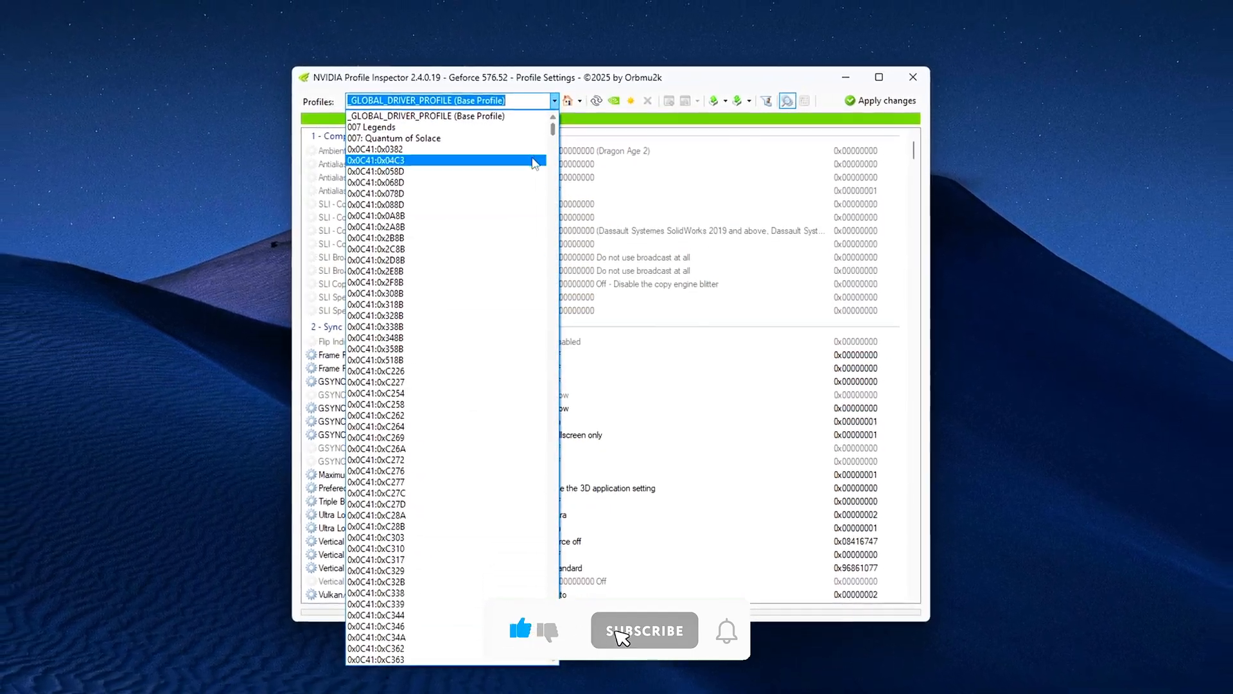